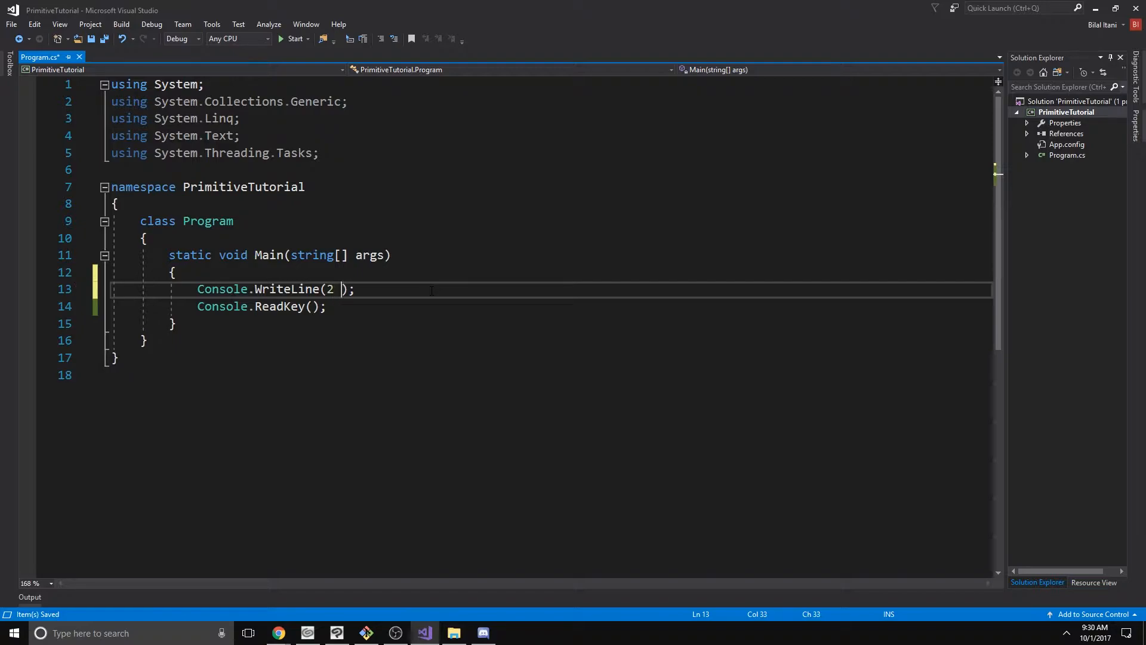
# - Write WriteLine(2 + 1) and its -, * and / copies in Main
pyautogui.write('+ 1')
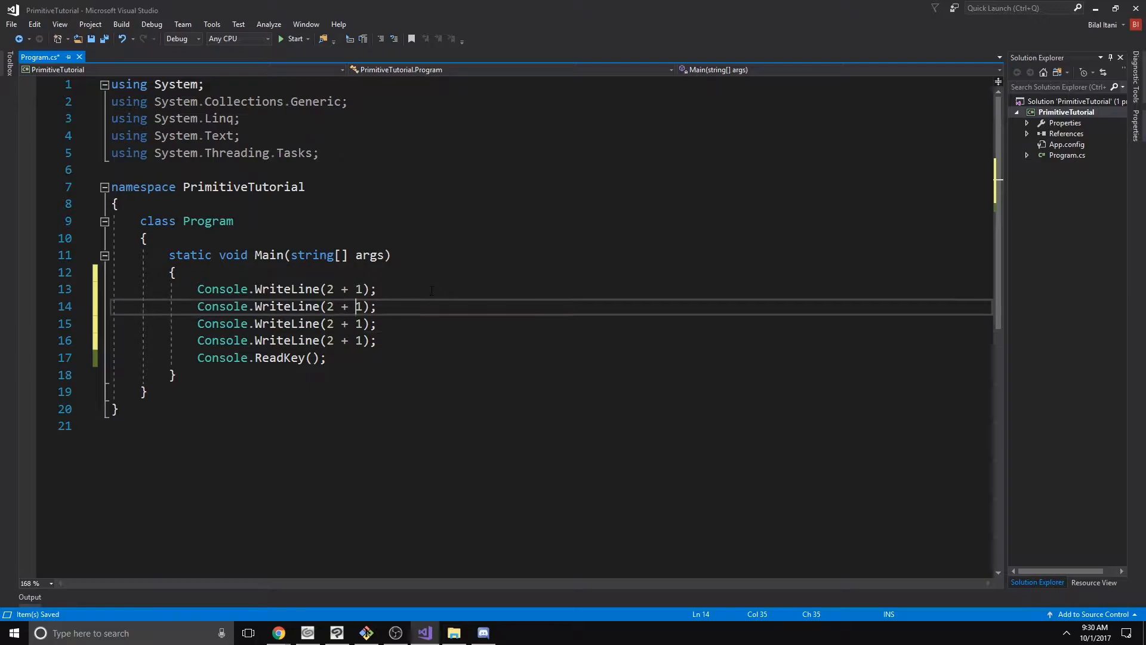
pyautogui.press('Backspace')
pyautogui.write('-')
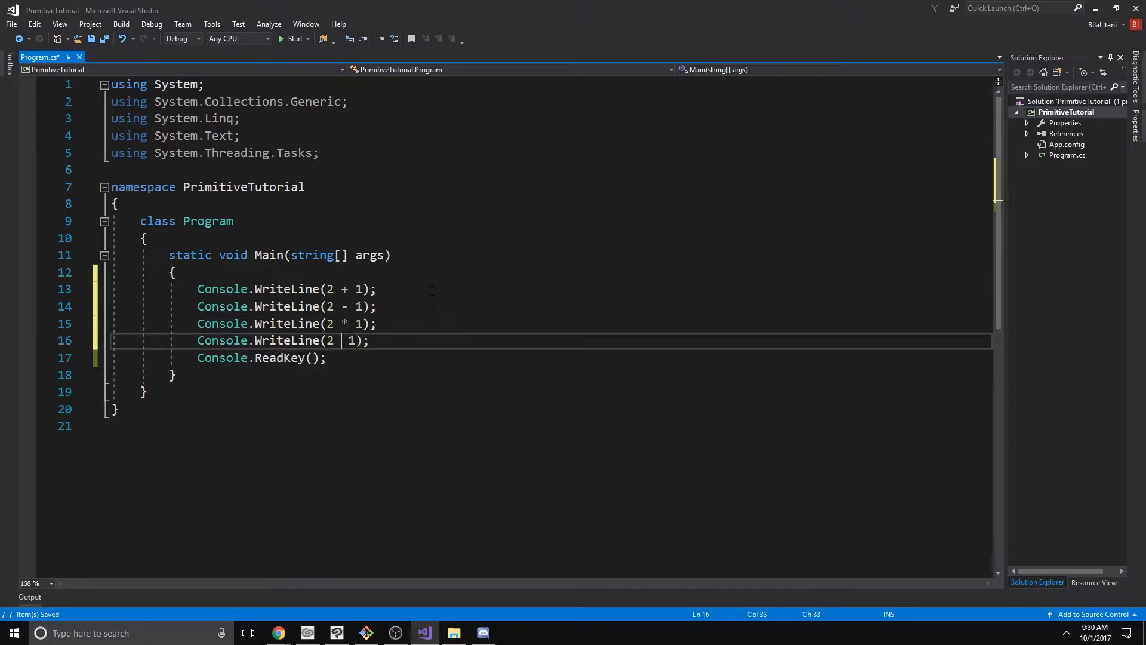
pyautogui.write('/')
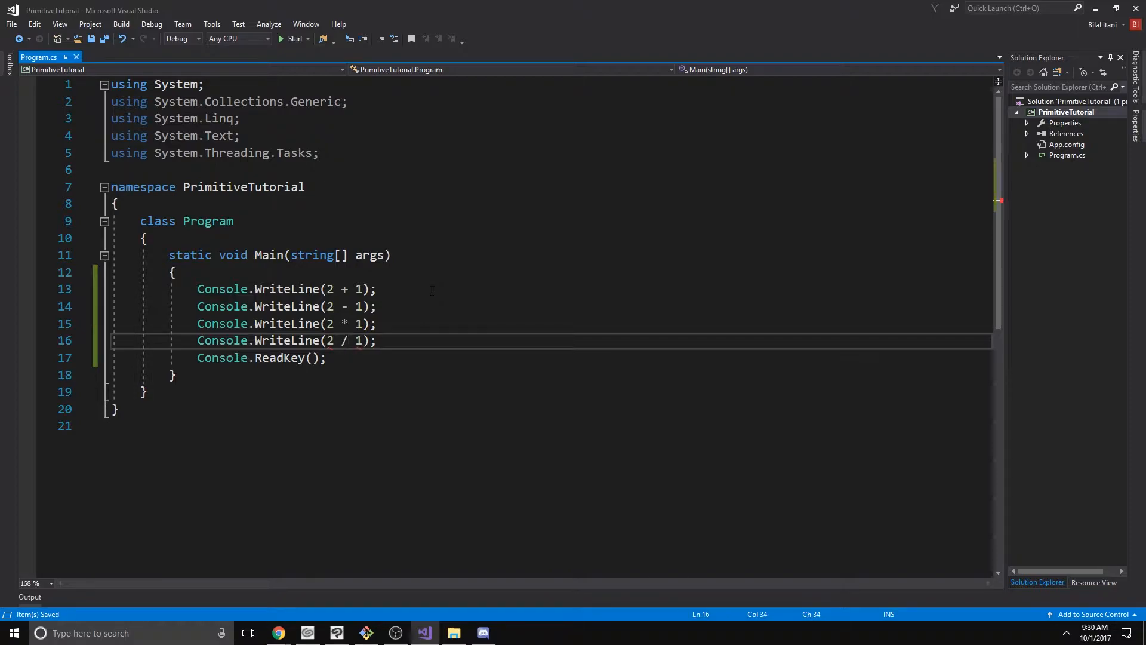
pyautogui.click(350, 340)
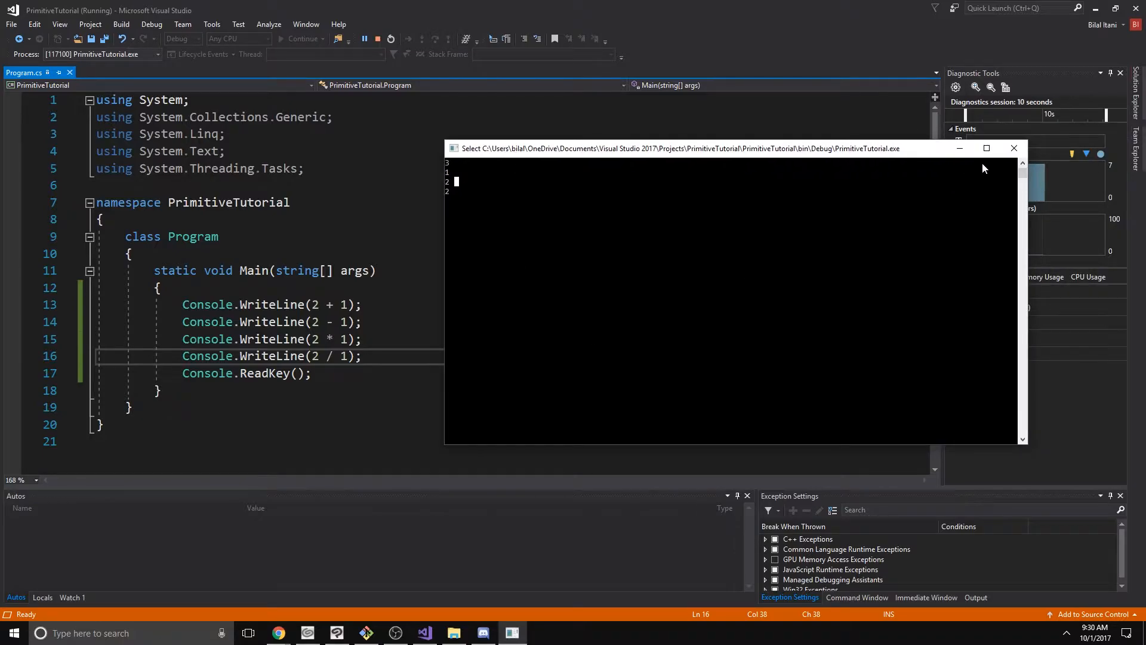
pyautogui.moveTo(715, 247)
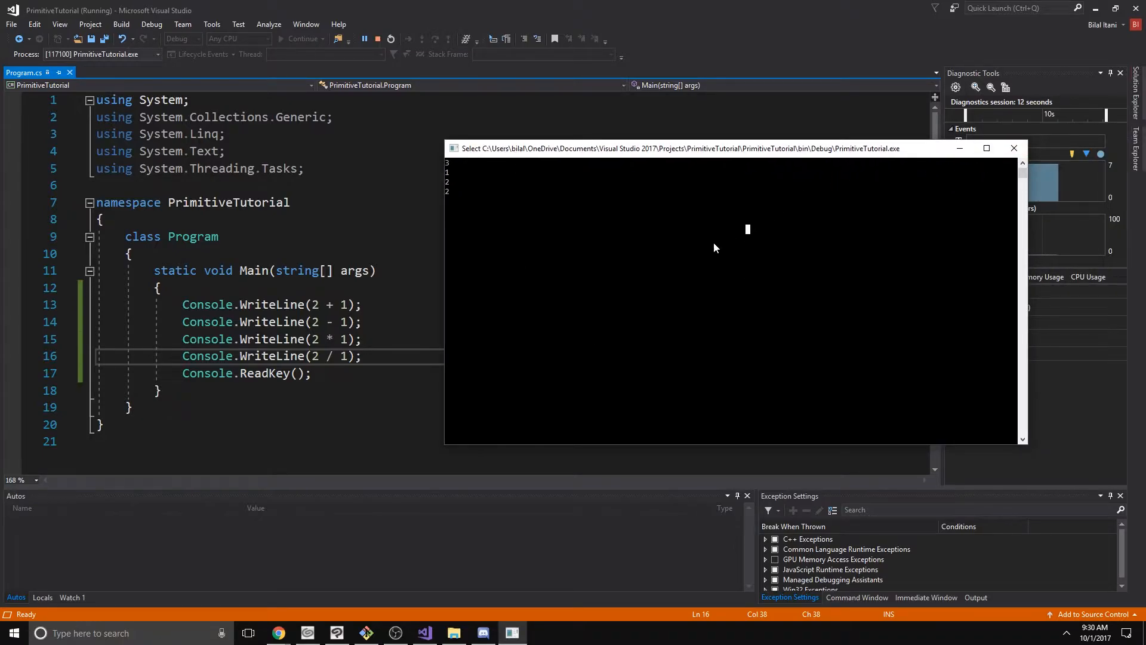
# - Run the program and view 3, 1, 2, 2 in the console window
pyautogui.click(374, 39)
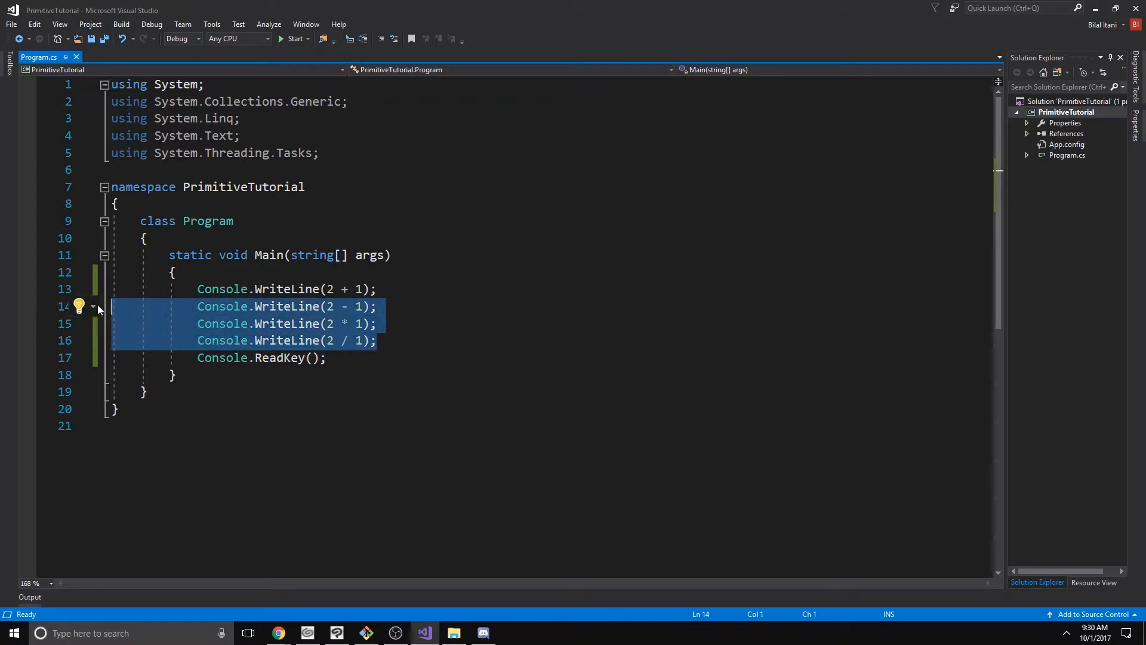
# - Replace the arithmetic lines with WriteLine(true) and WriteLine(false)
pyautogui.press('Delete')
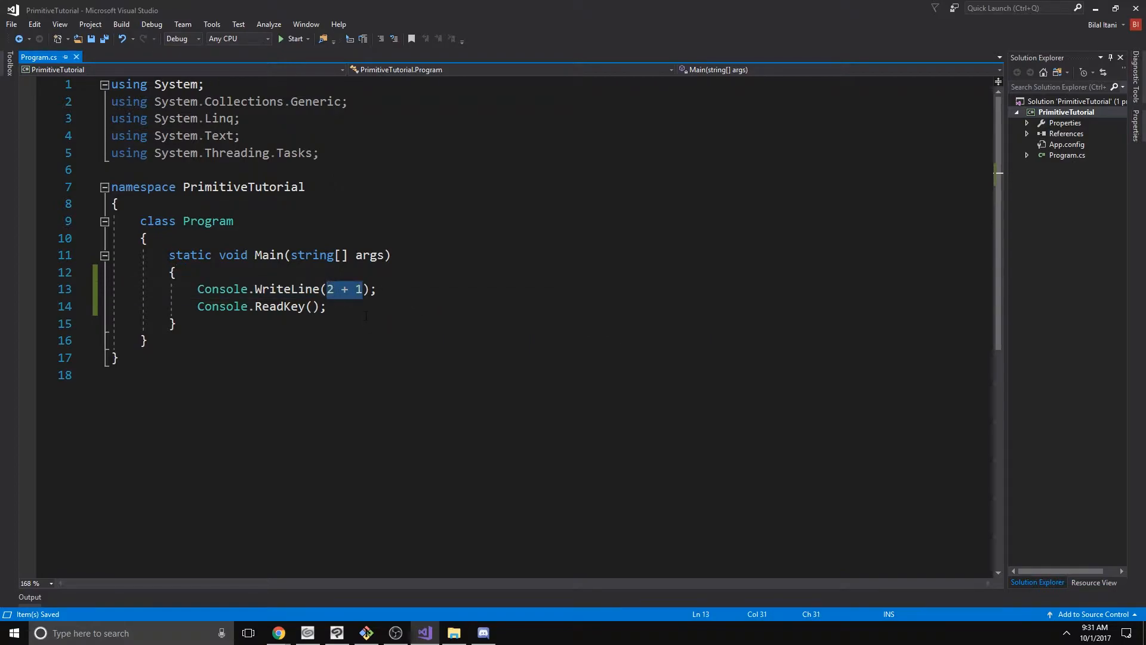
pyautogui.write('true')
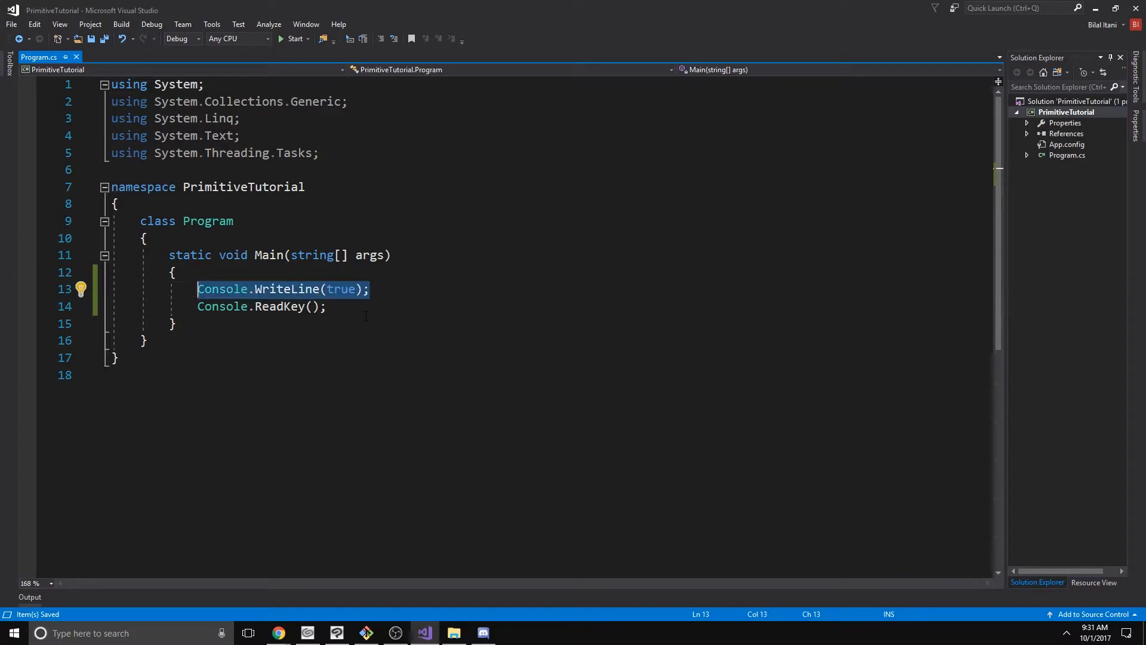
pyautogui.write('Console.WriteLine(true);')
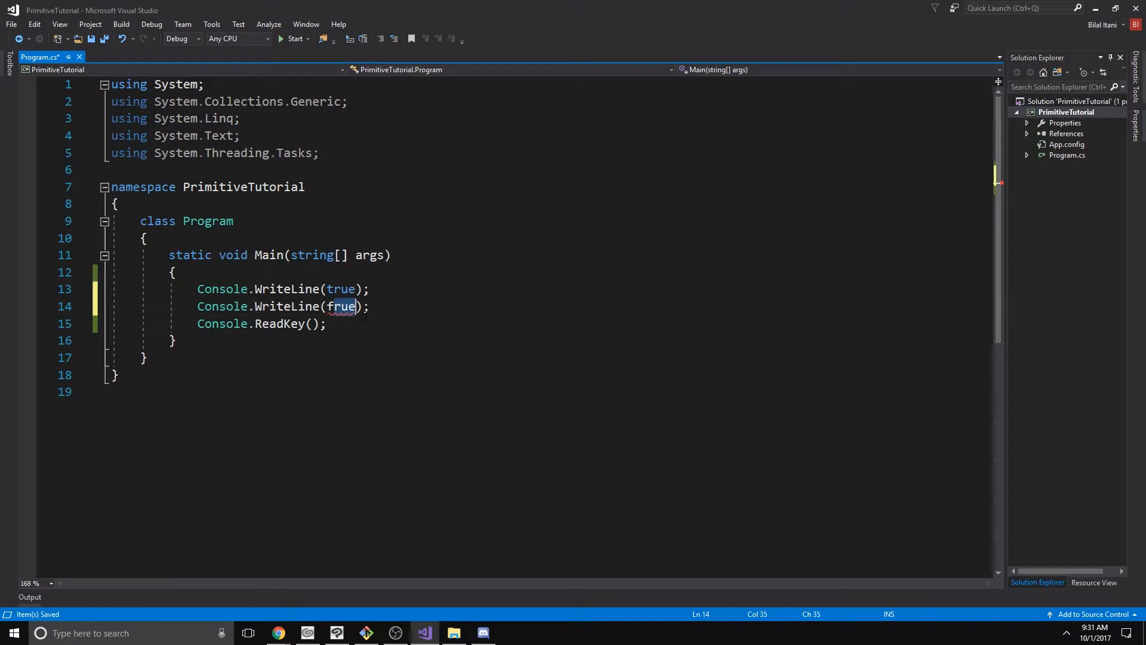
pyautogui.write('false')
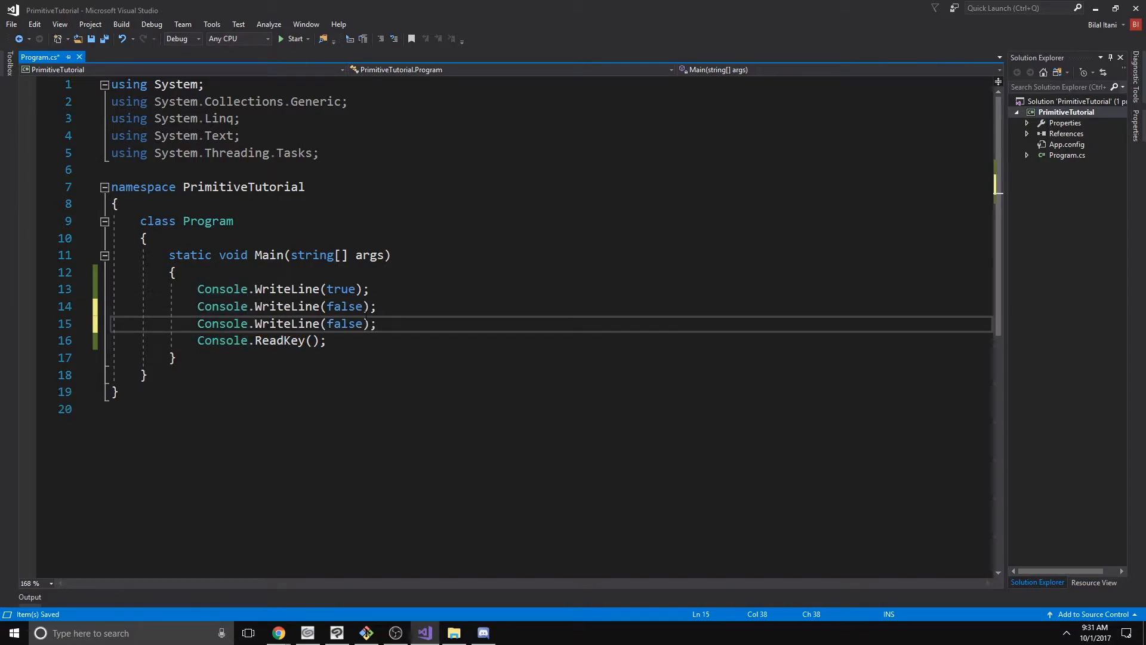
# - Turn a copied line into the comparison WriteLine(1 > 2)
pyautogui.doubleClick(343, 324)
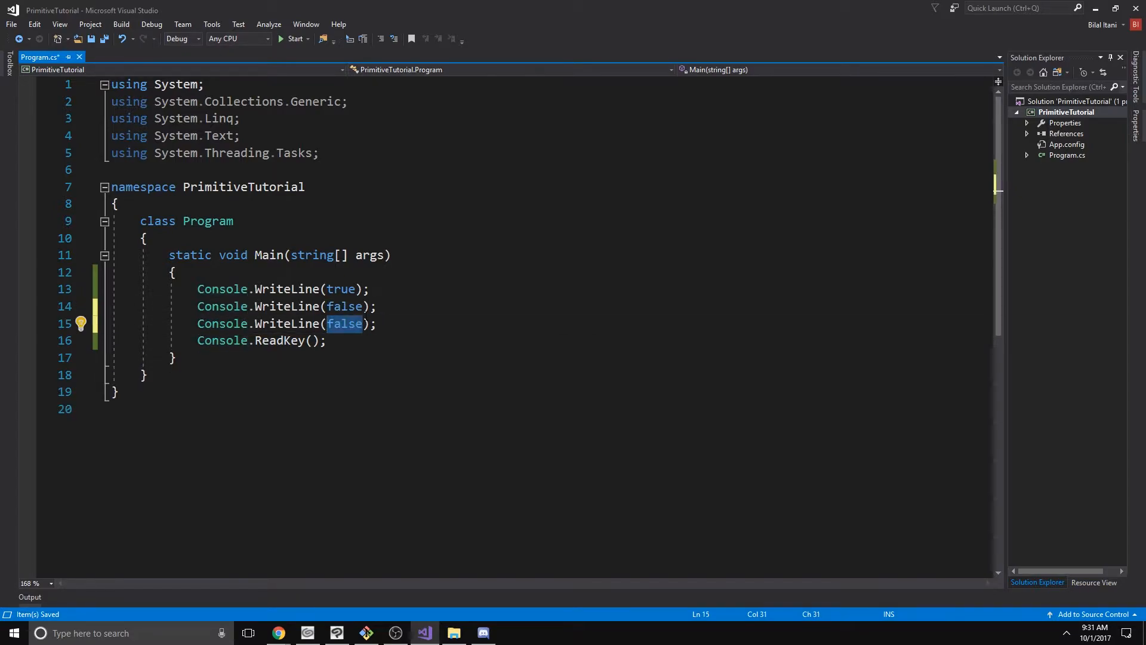
pyautogui.write('1 > 2')
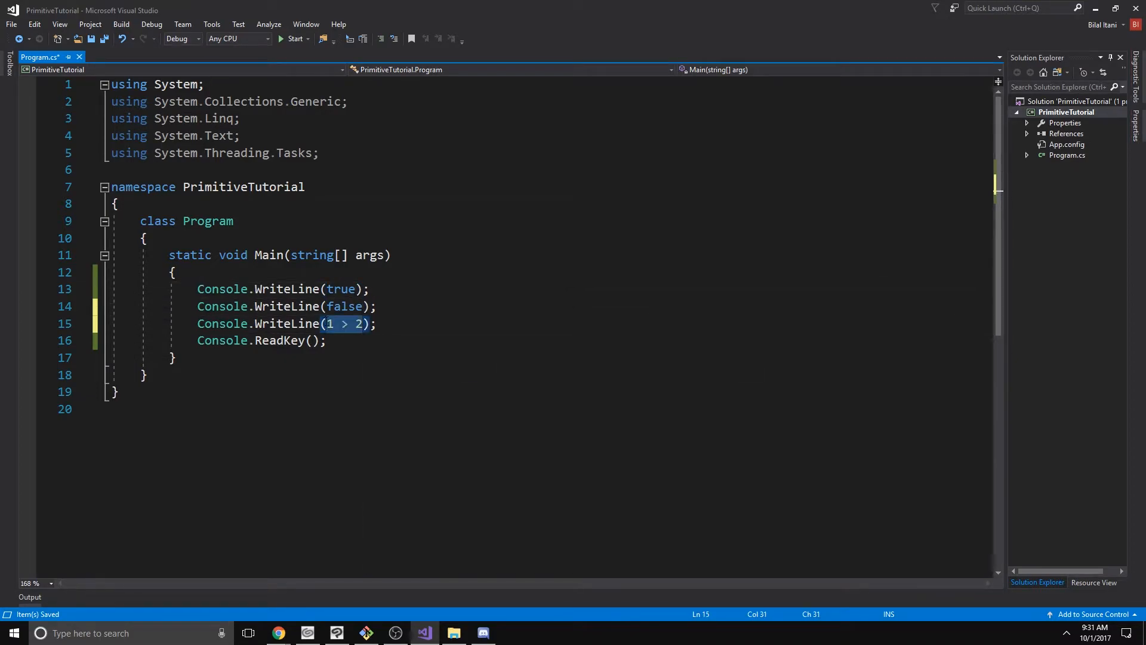
pyautogui.doubleClick(344, 307)
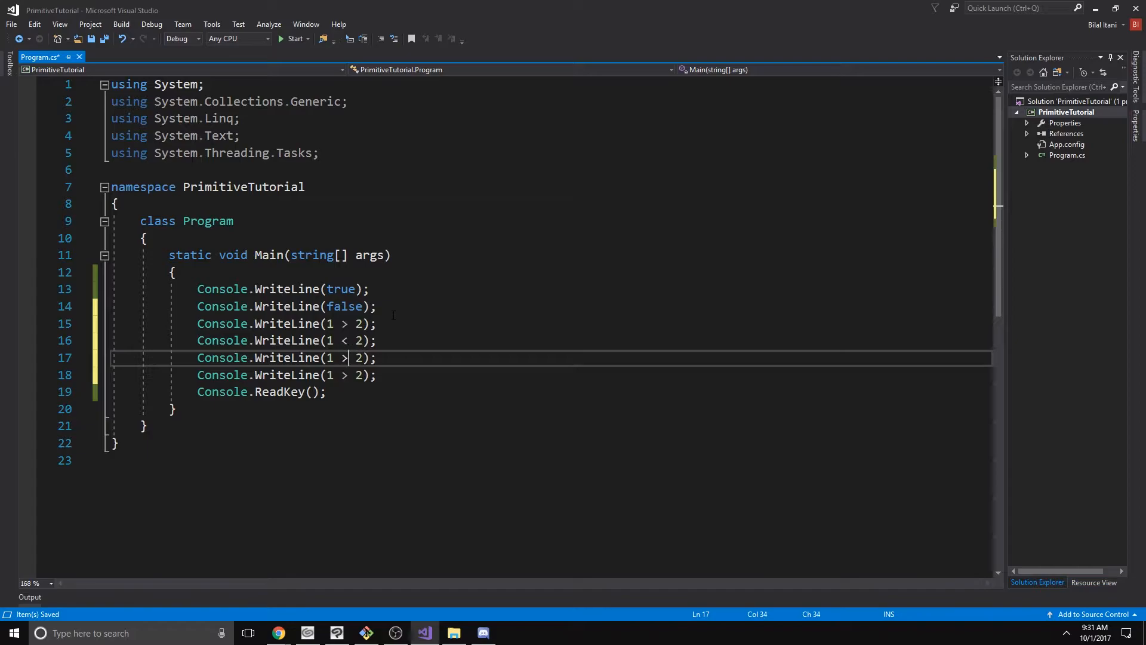
# - Edit copied lines to 1 < 2, 1 >= 2 and 1 <= 2, then run the six lines
pyautogui.write('=')
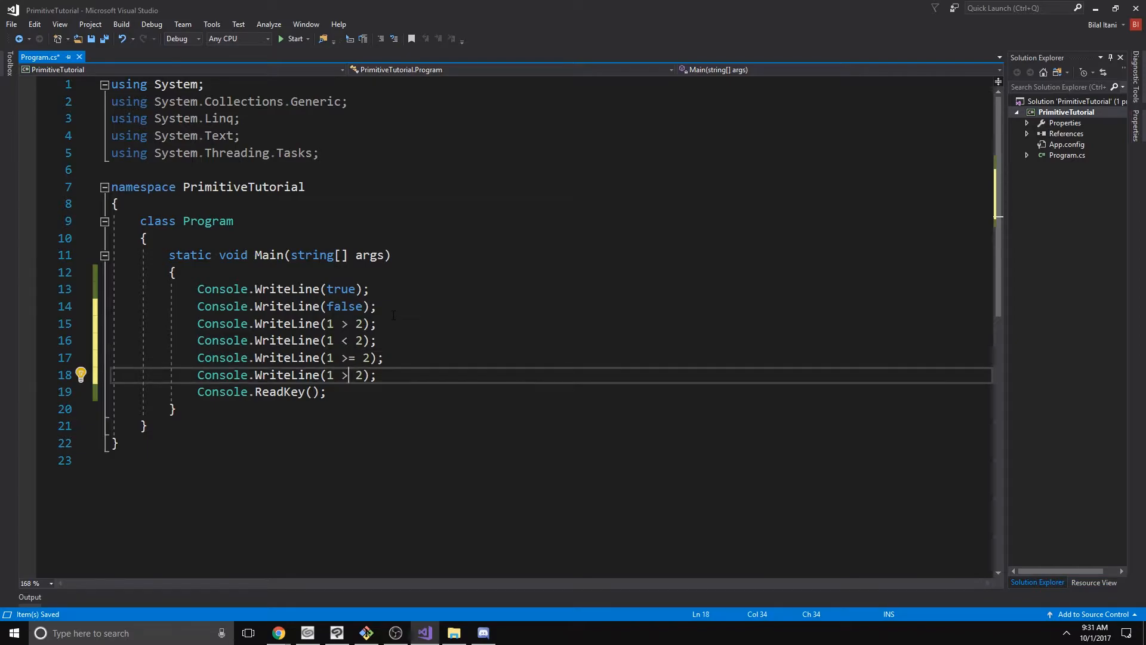
pyautogui.write('<=')
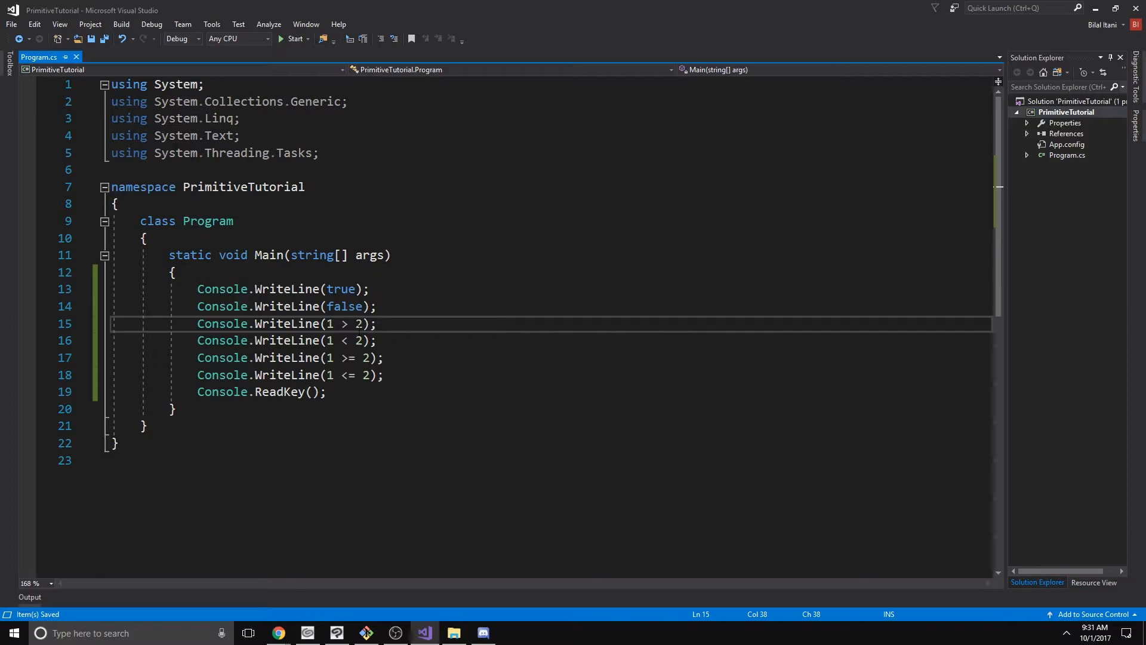
pyautogui.moveTo(327, 324); pyautogui.dragTo(363, 323)
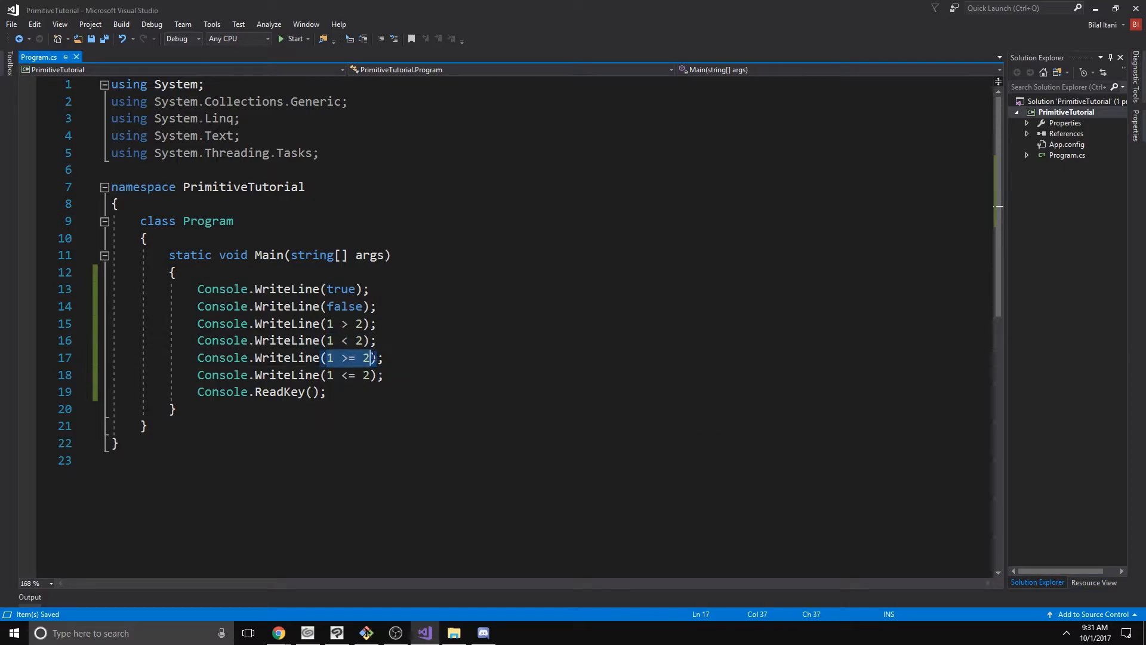
pyautogui.moveTo(366, 357)
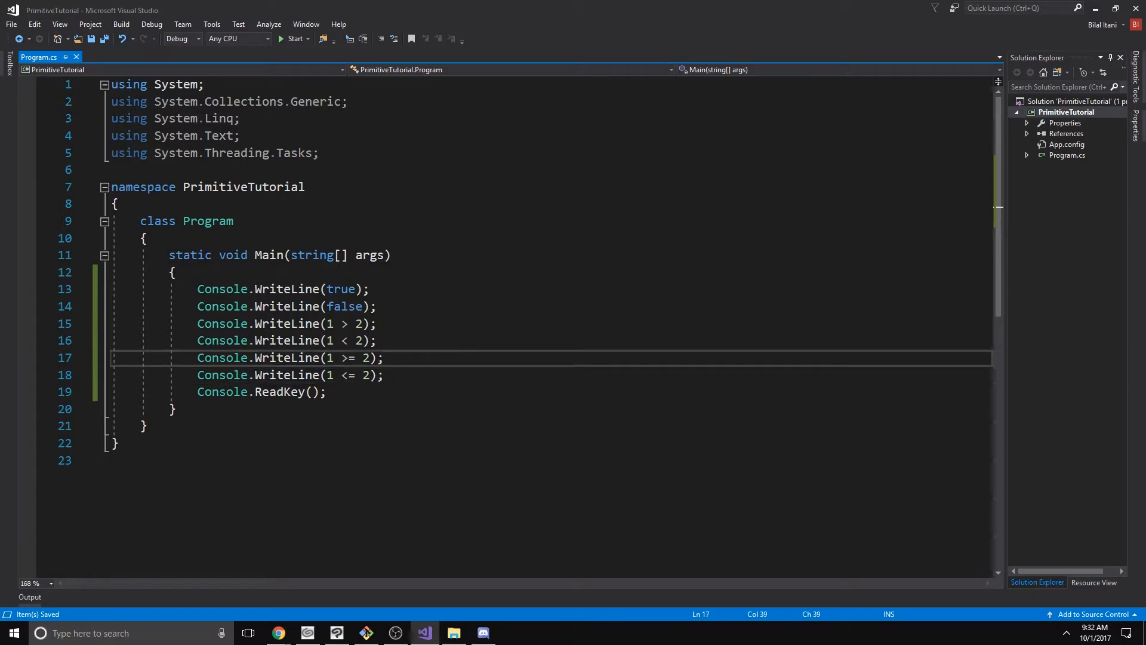
pyautogui.click(294, 38)
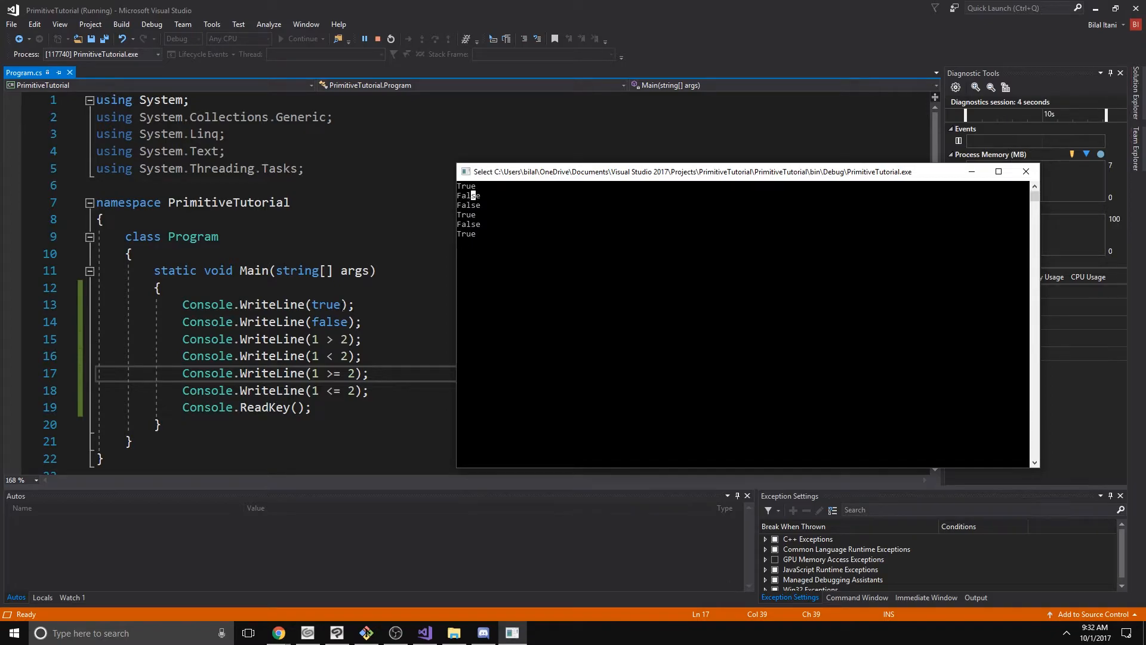
pyautogui.moveTo(467, 246)
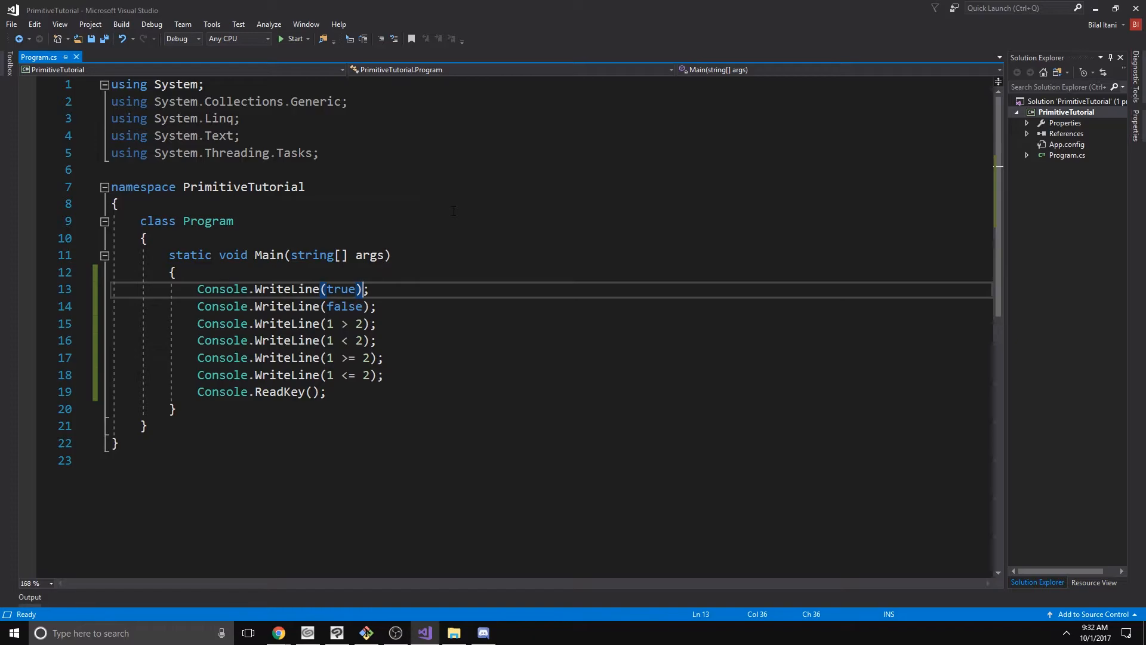
# - Write the true && true and true && false print lines
pyautogui.press('Backspace')
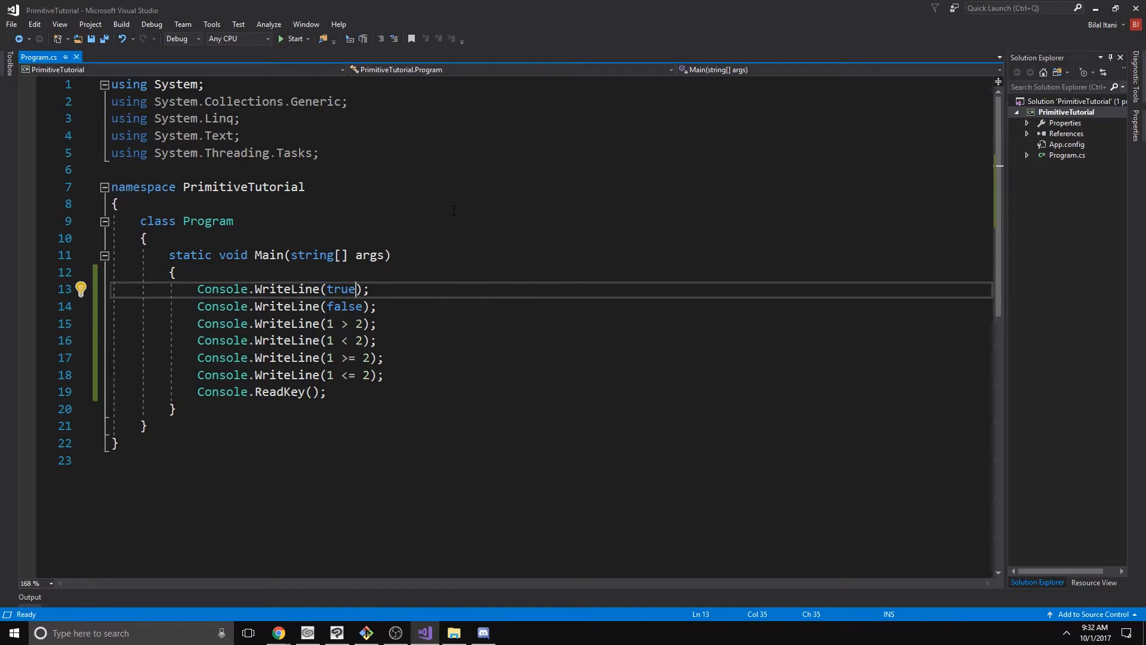
pyautogui.write('&& true')
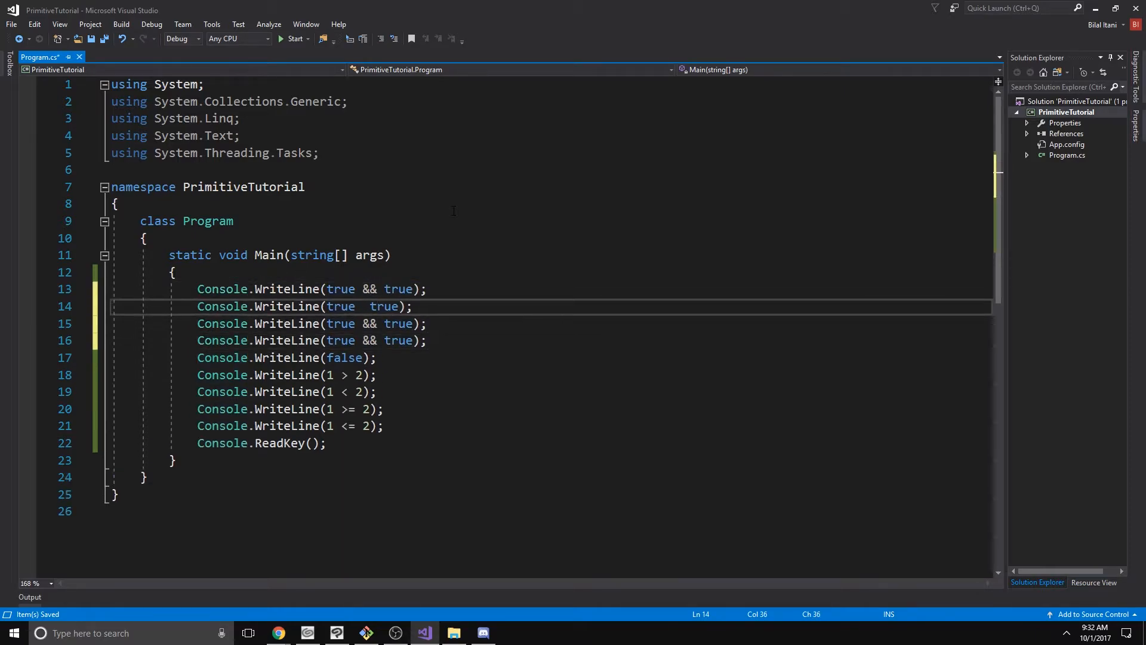
pyautogui.write('||')
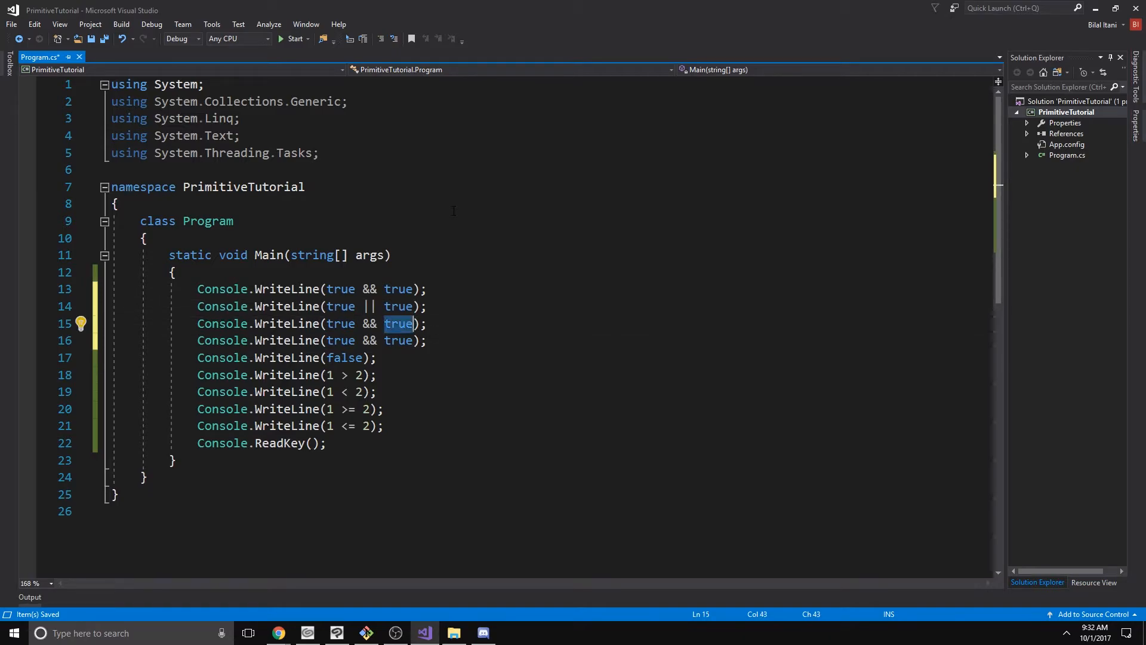
pyautogui.write('false')
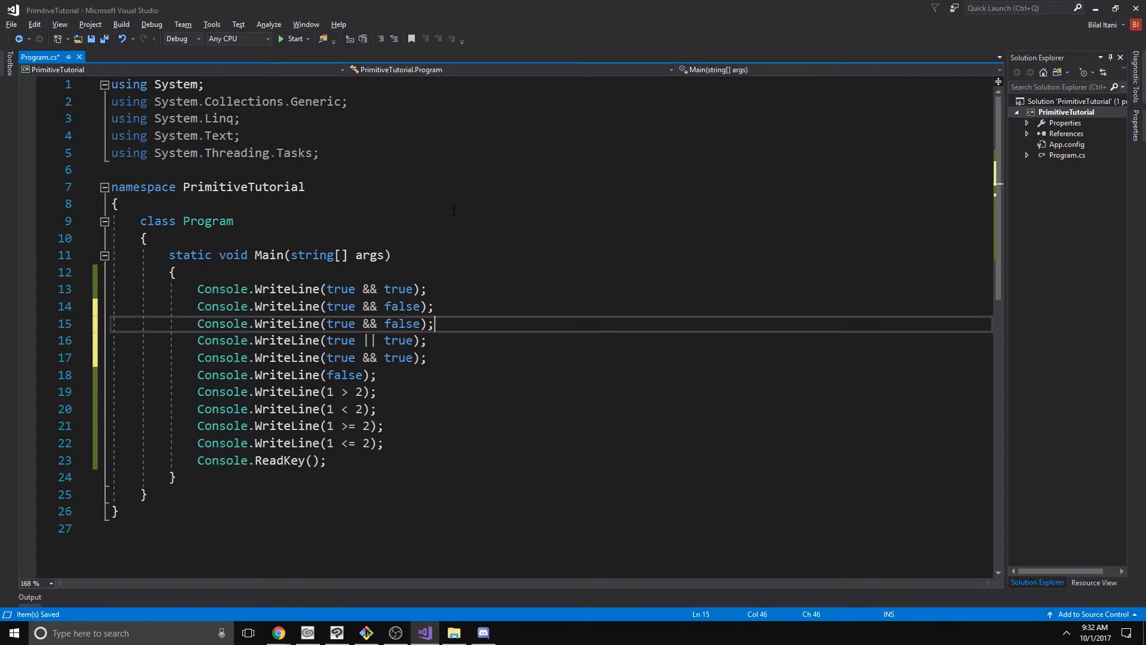
# - Make the third line false && false and position the cursor in it
pyautogui.click(361, 324)
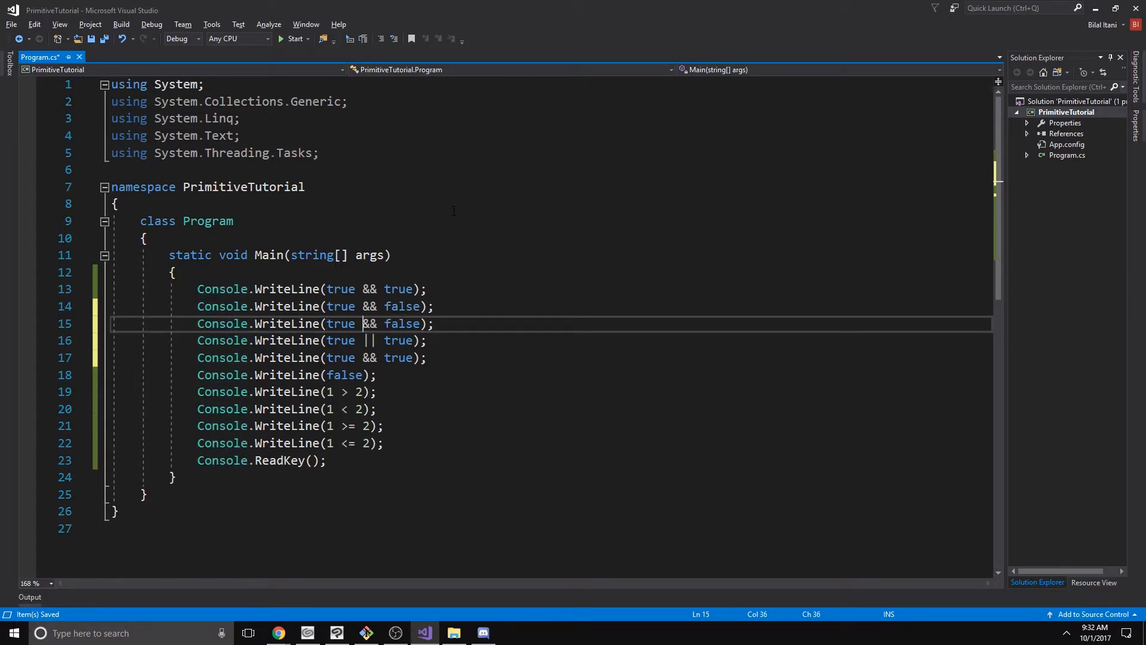
pyautogui.write('false')
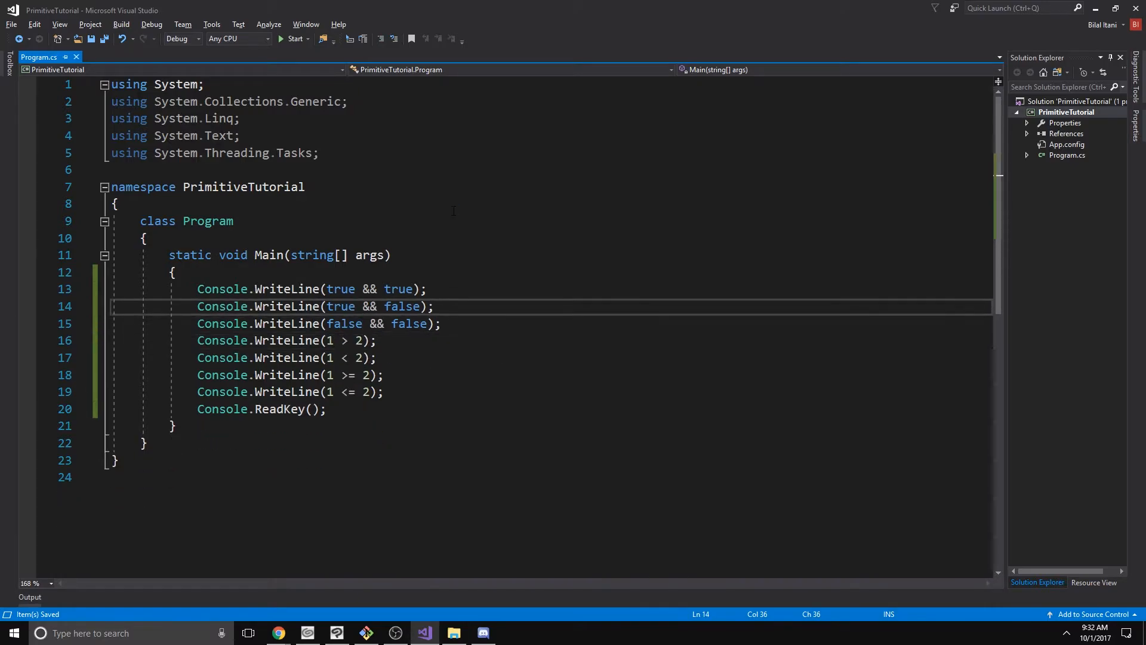
pyautogui.click(362, 289)
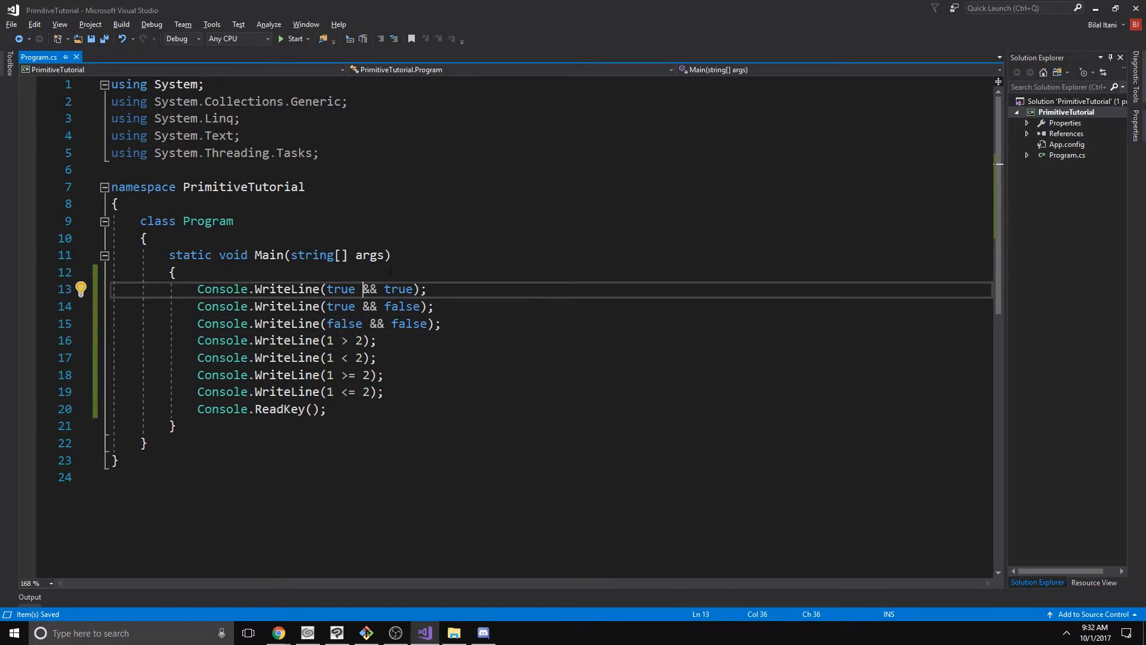
pyautogui.moveTo(327, 289); pyautogui.dragTo(421, 289)
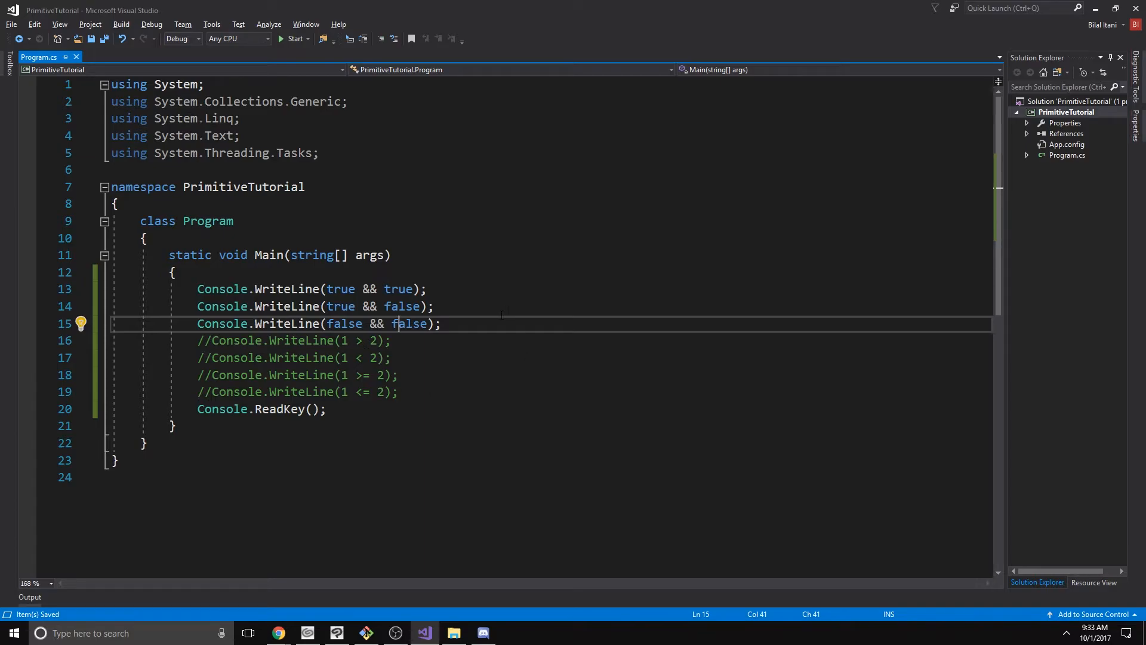
pyautogui.click(295, 38)
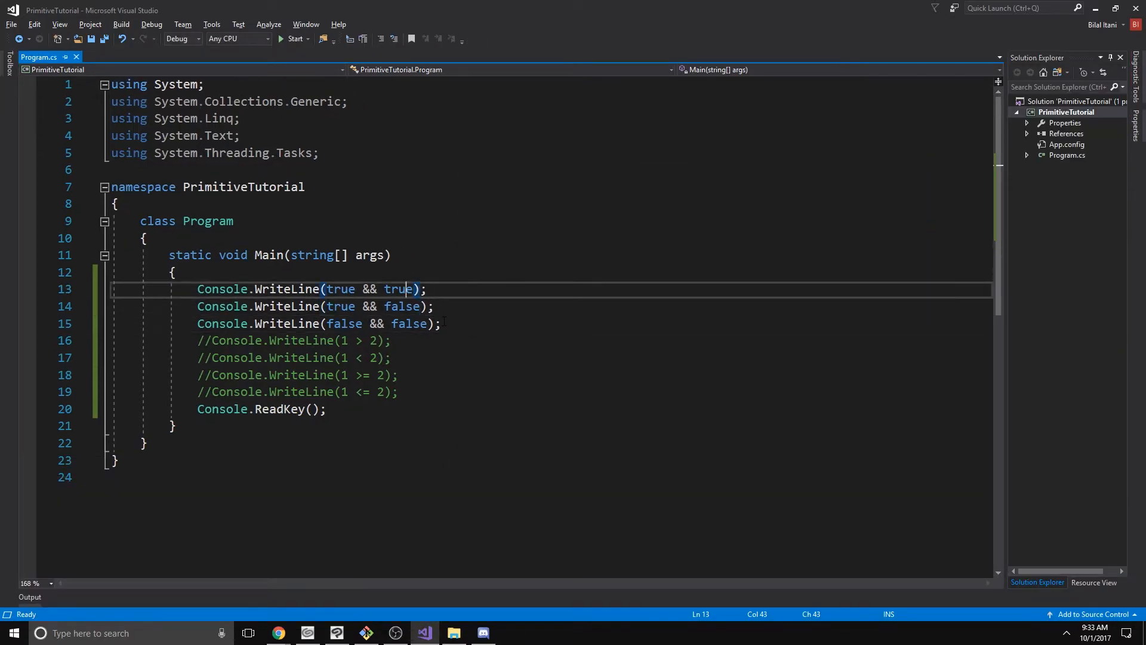
# - Change the three expressions to use || and run the program once
pyautogui.write('||')
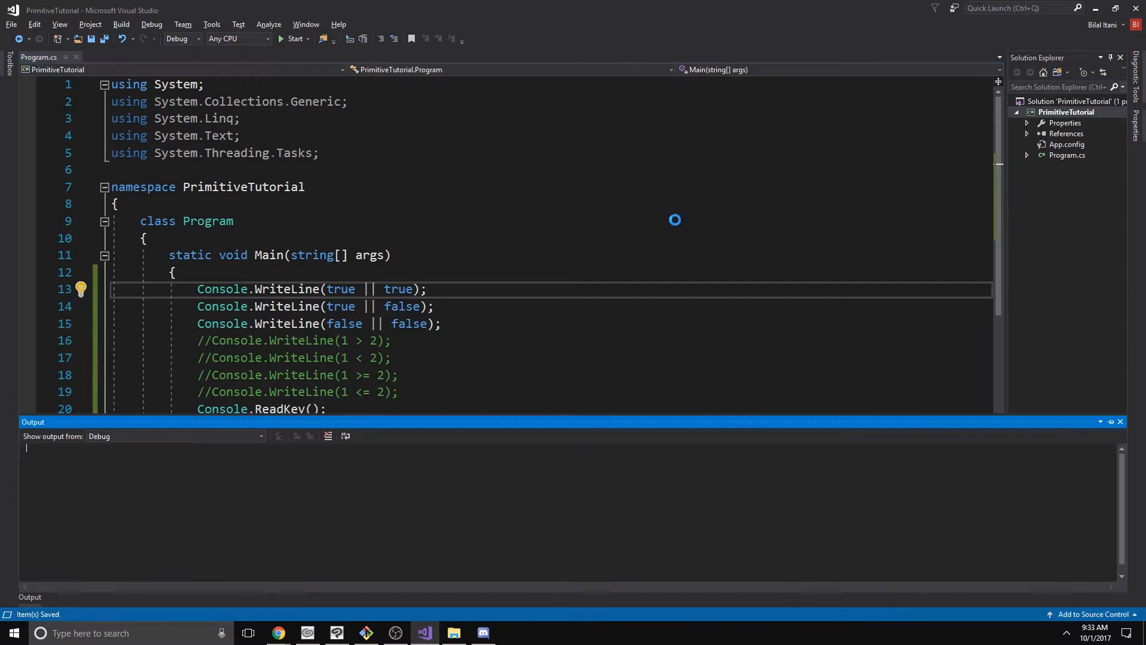
pyautogui.click(295, 39)
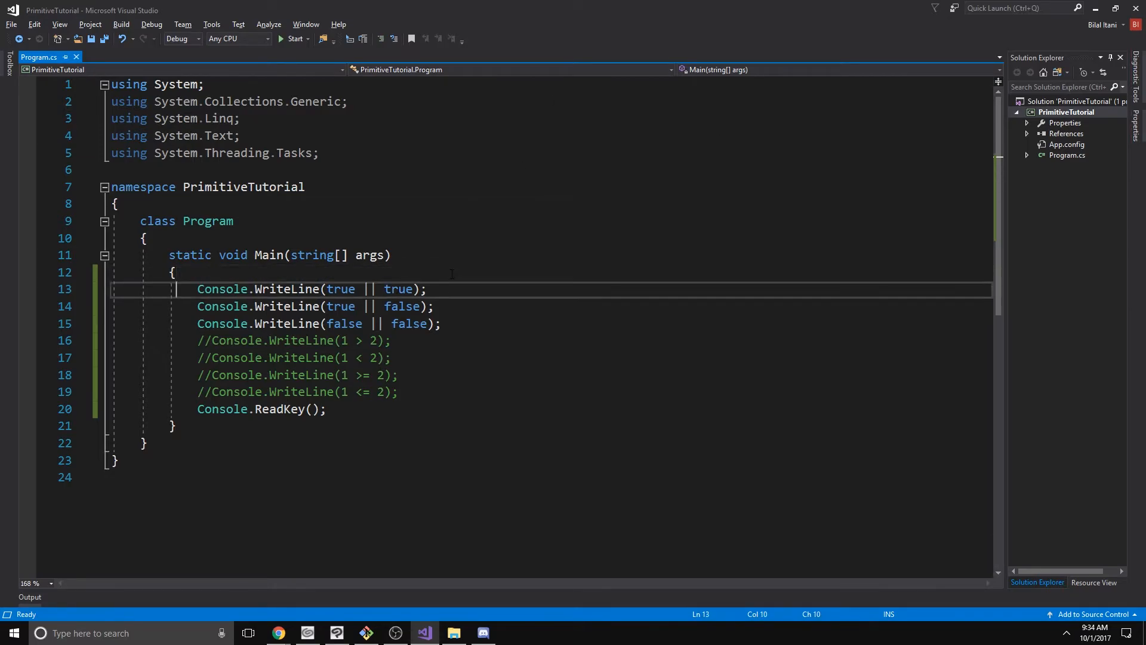
# - Delete the || lines and write WriteLine(!false) and WriteLine(!true)
pyautogui.moveTo(197, 289); pyautogui.dragTo(197, 340)
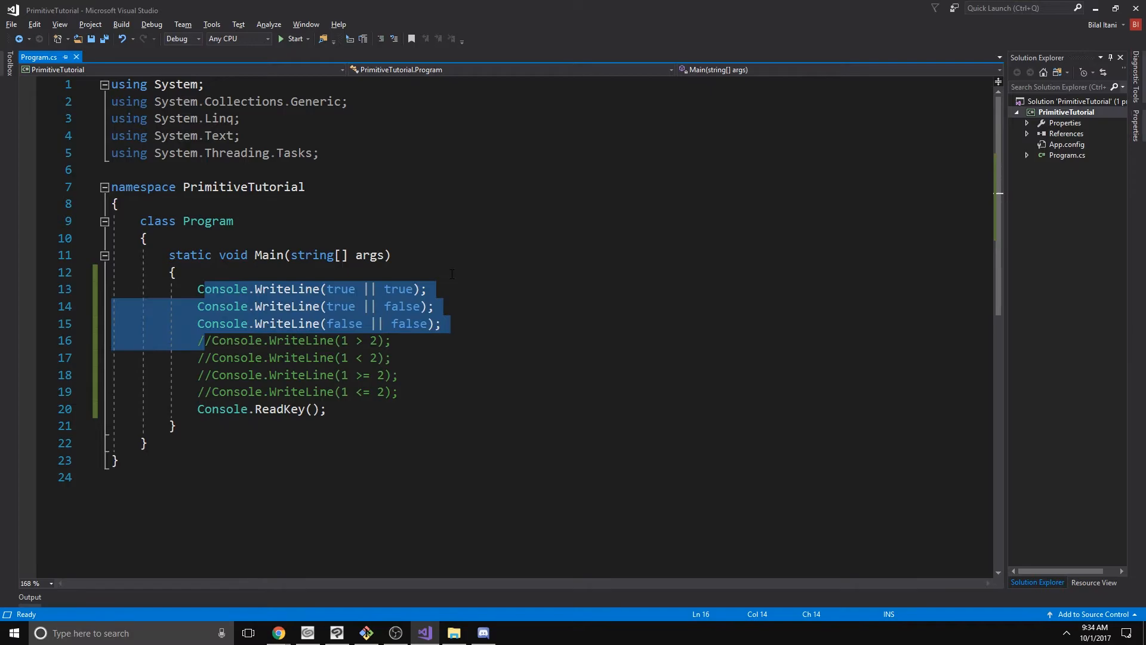
pyautogui.press('Delete')
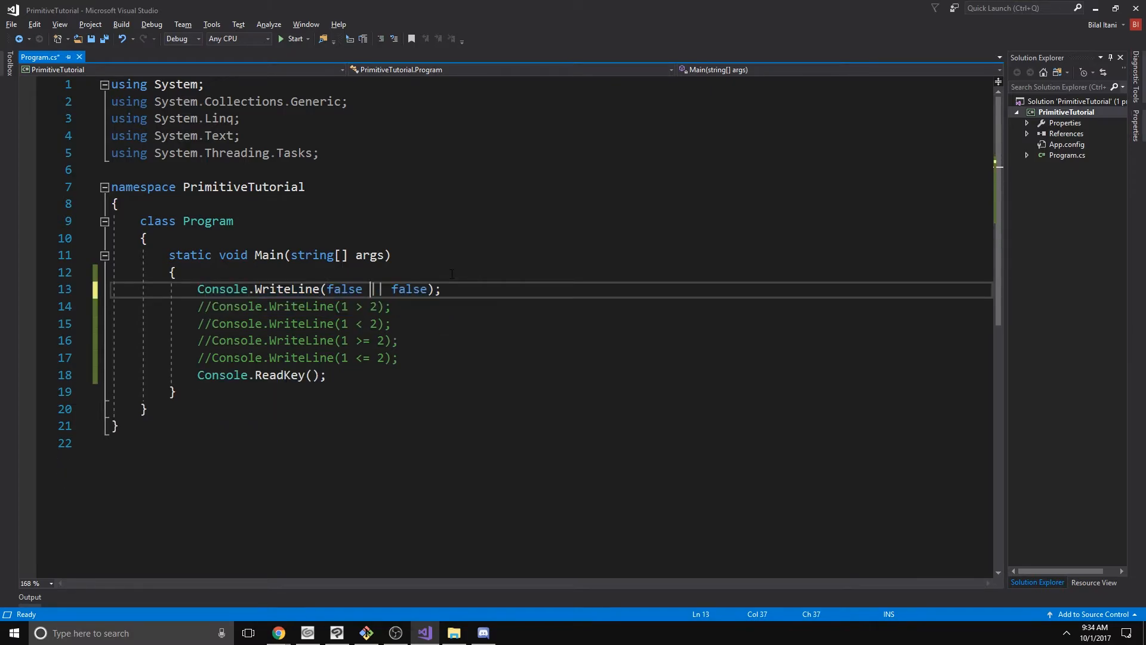
pyautogui.write('!')
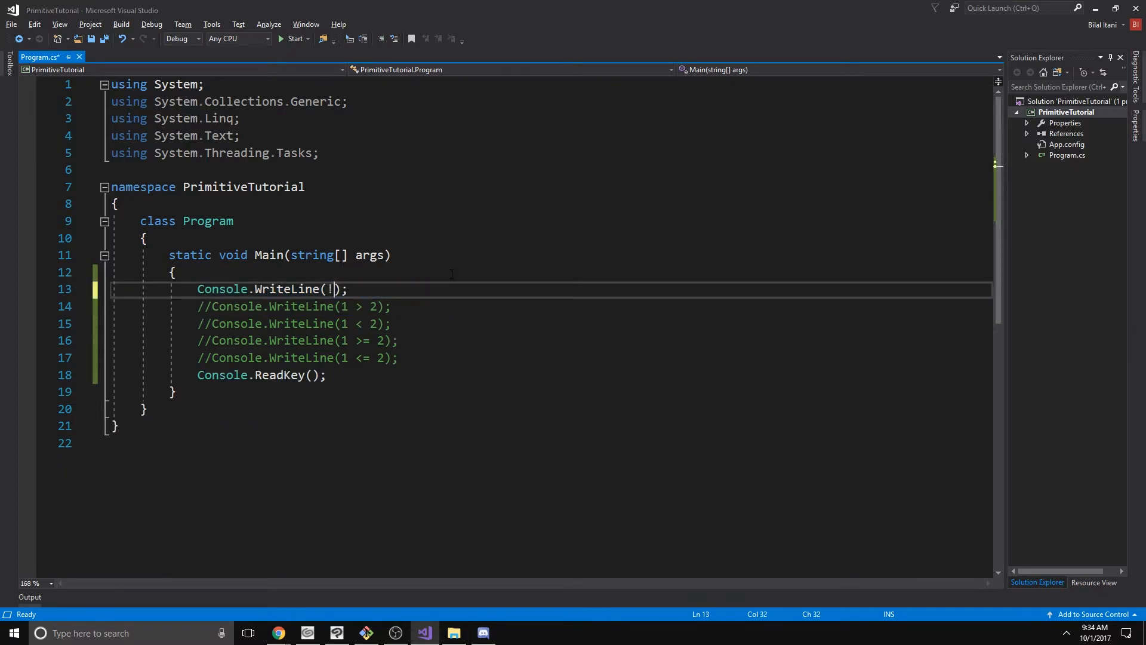
pyautogui.write('false')
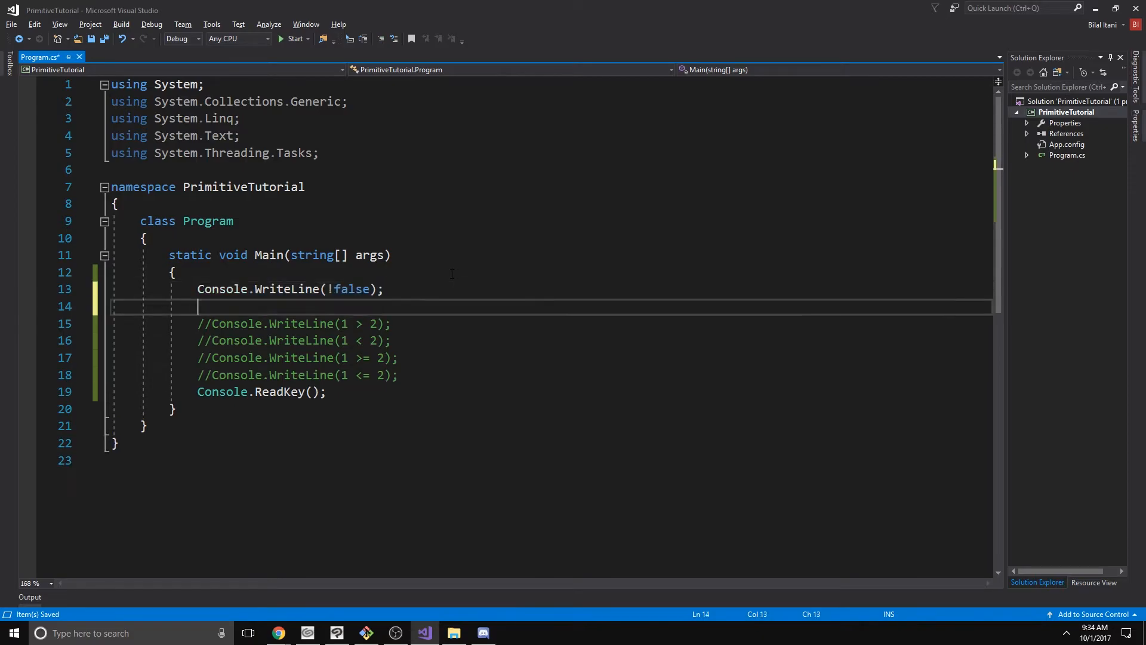
pyautogui.write('Console.WriteLine(!true);')
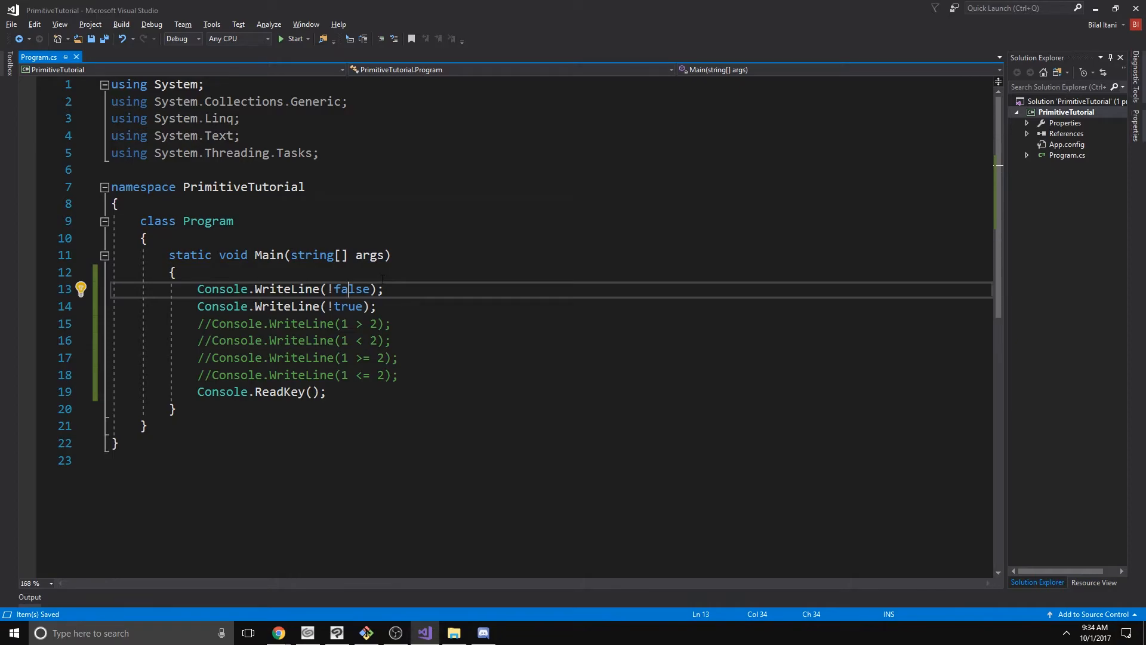
pyautogui.click(291, 38)
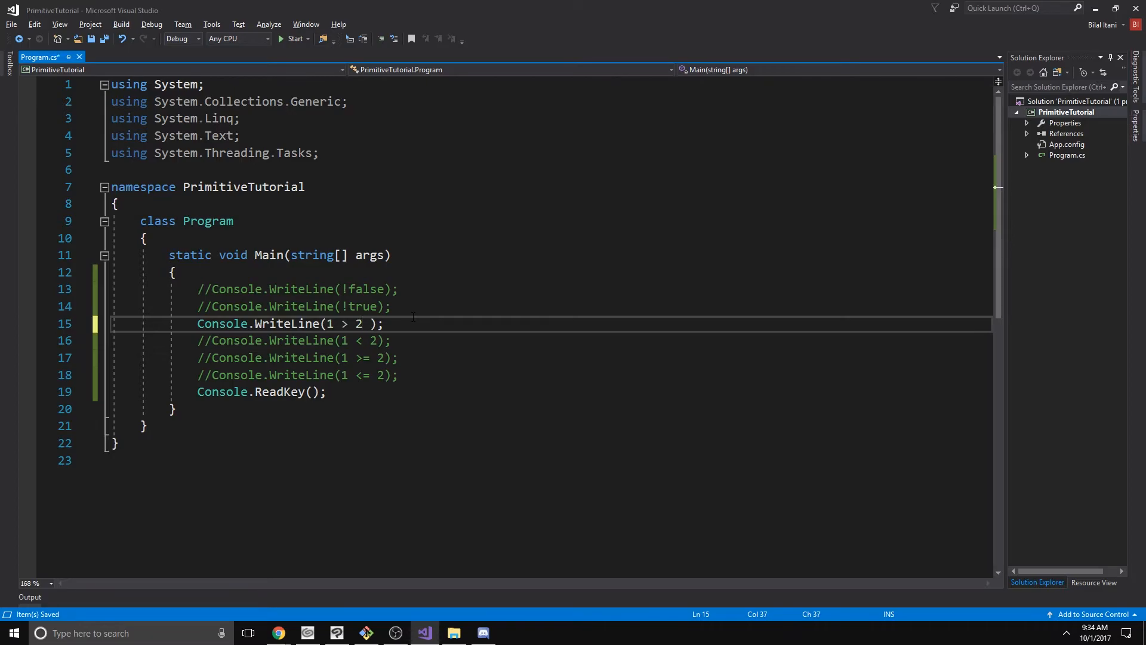
# - Build the first group (1 > 2 && 2 > 1) in the print line
pyautogui.write('&&')
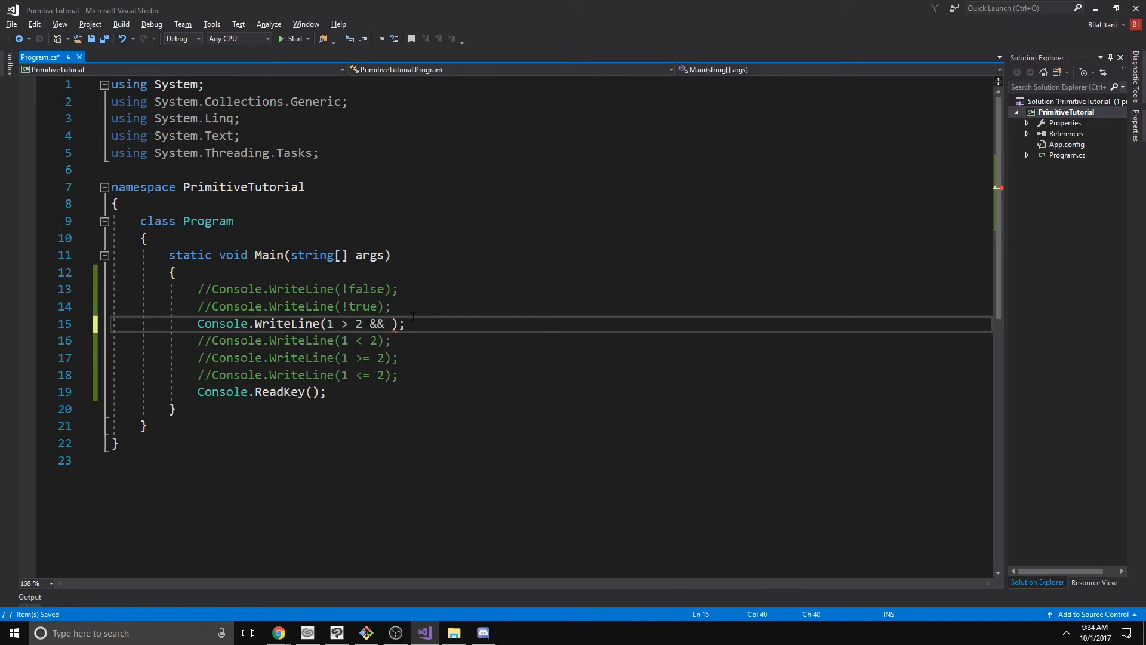
pyautogui.write('2 > 1)')
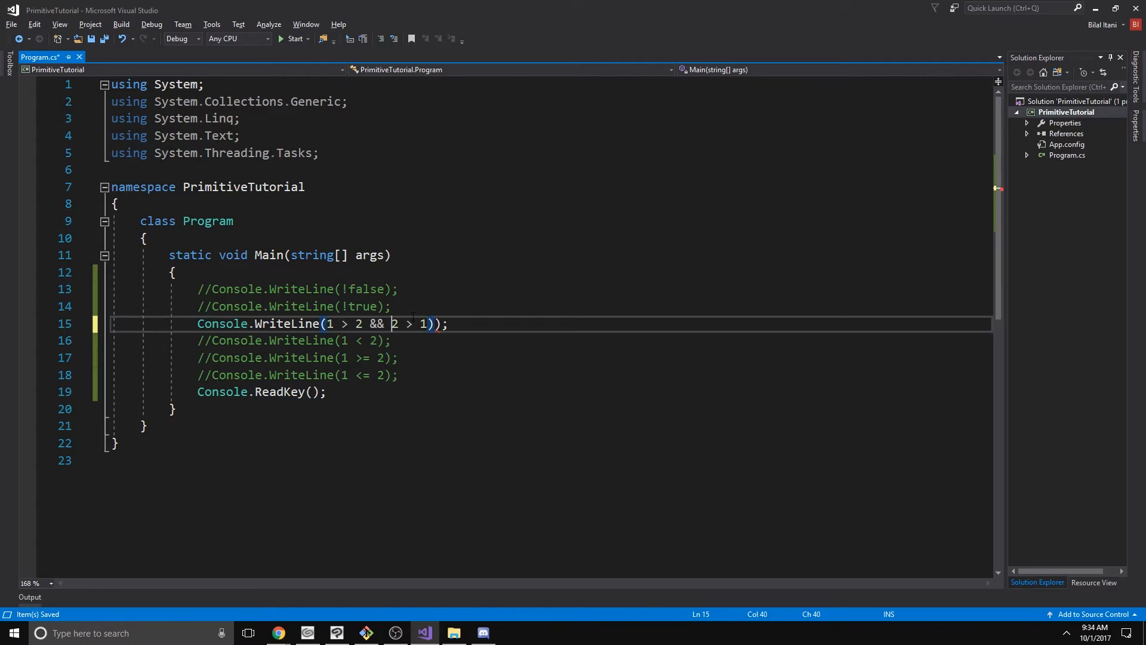
pyautogui.write('(')
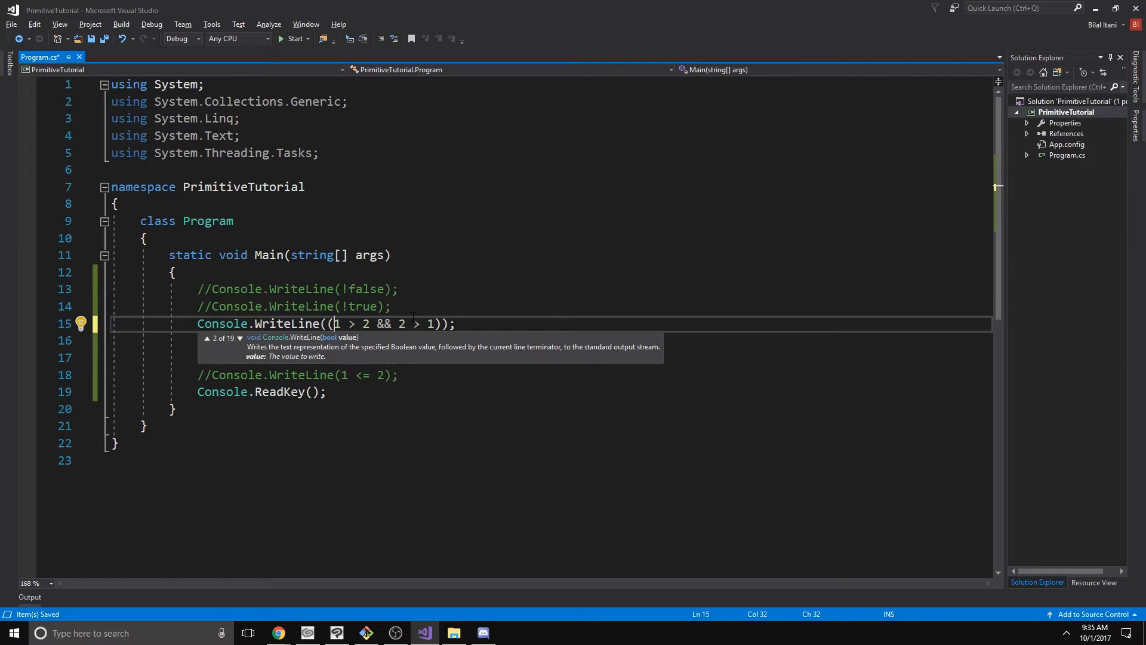
pyautogui.moveTo(387, 344)
pyautogui.write(' || (1 < ')
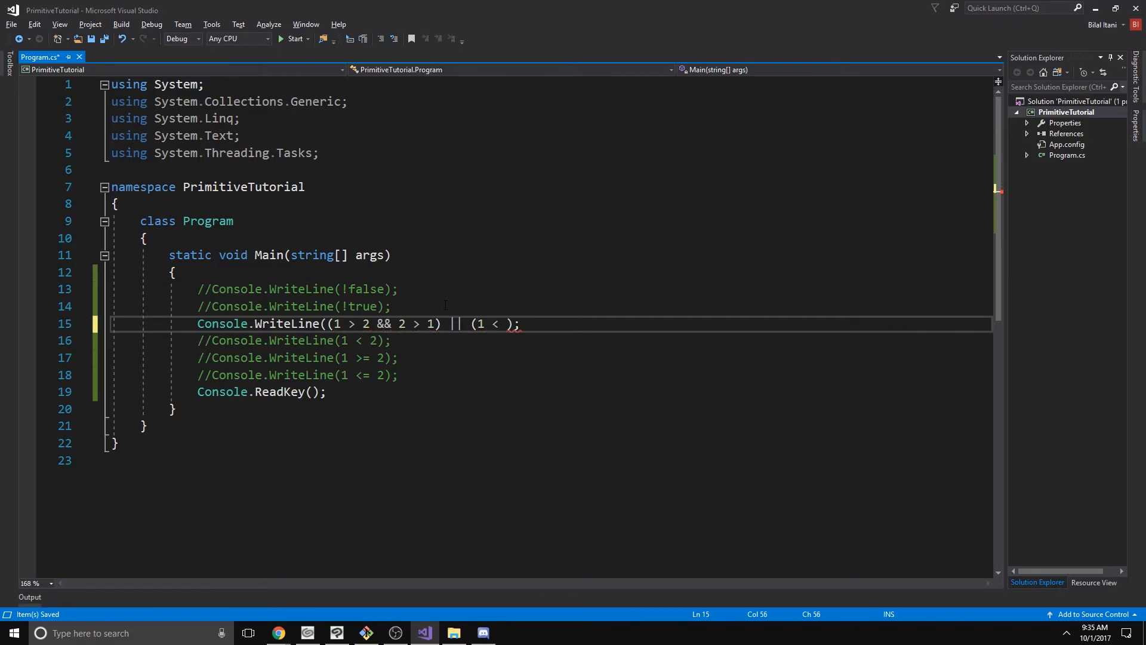
pyautogui.write('2')
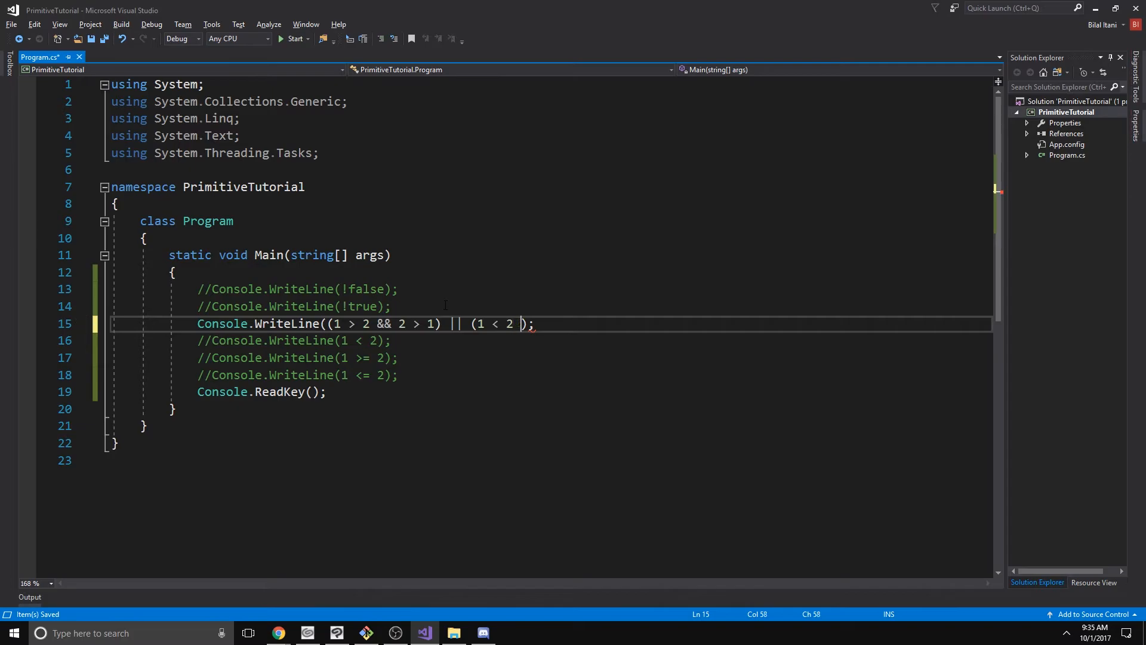
pyautogui.write('&&')
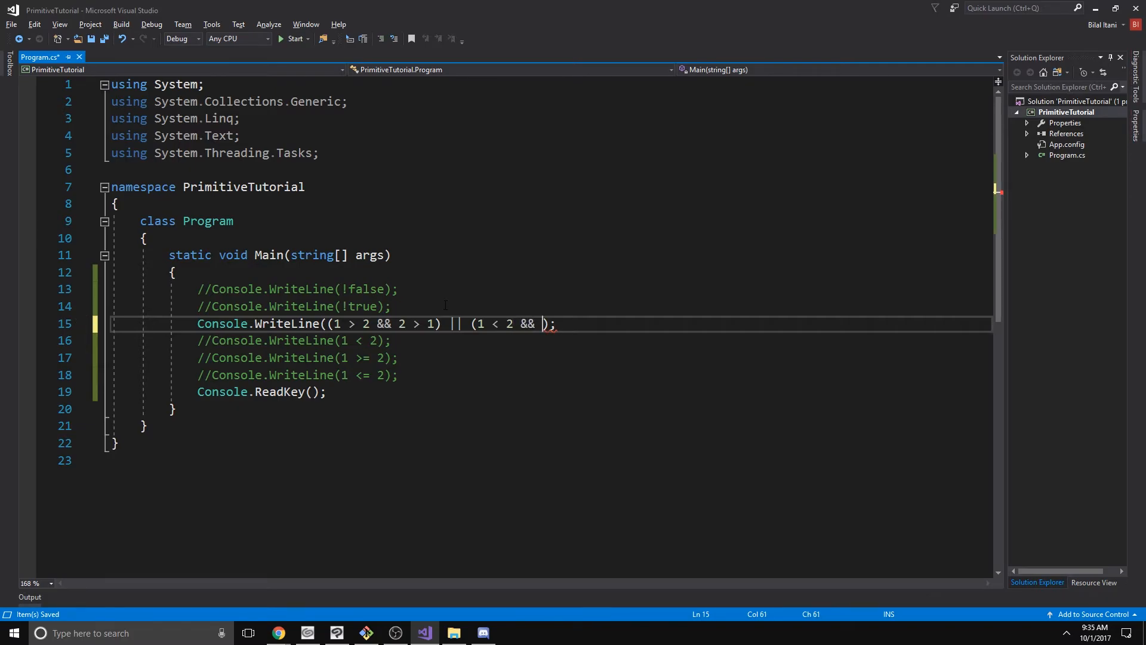
# - Append || (1 < 2 || 3 > 2) to complete the compound expression
pyautogui.write('||')
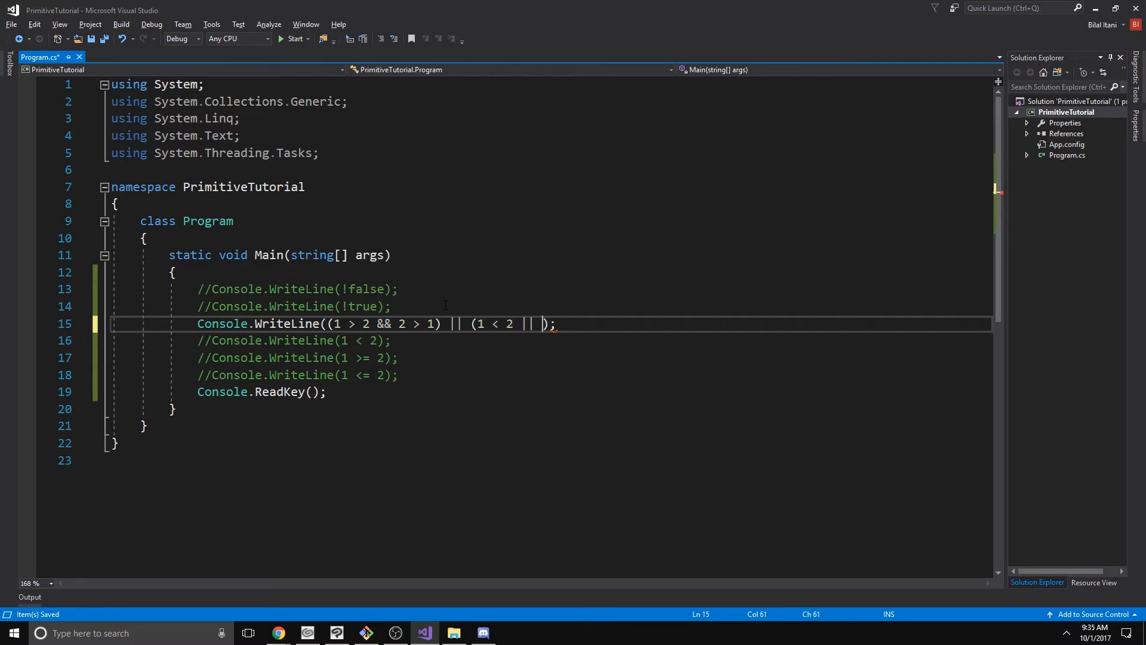
pyautogui.write('3>')
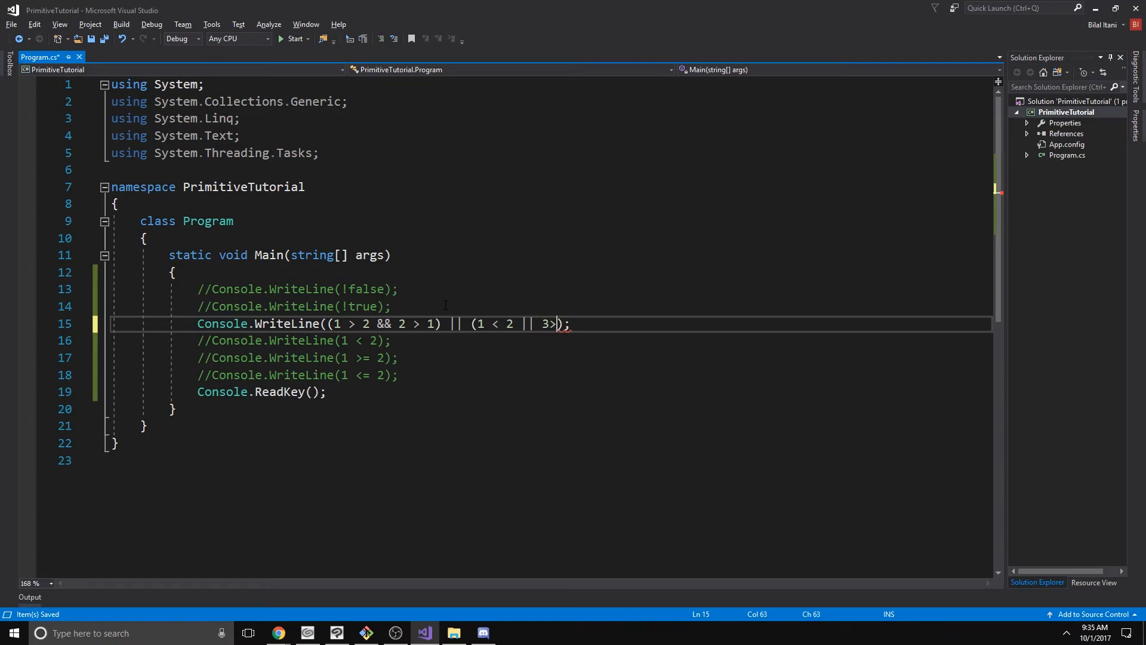
pyautogui.write('2)')
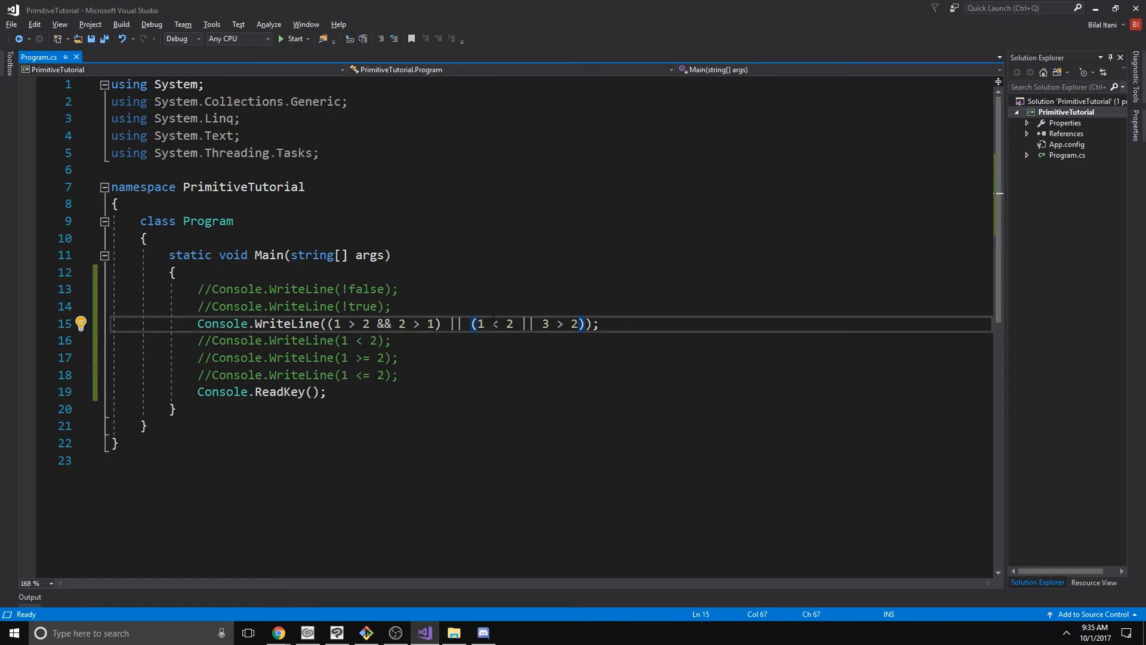
pyautogui.moveTo(474, 324); pyautogui.dragTo(585, 323)
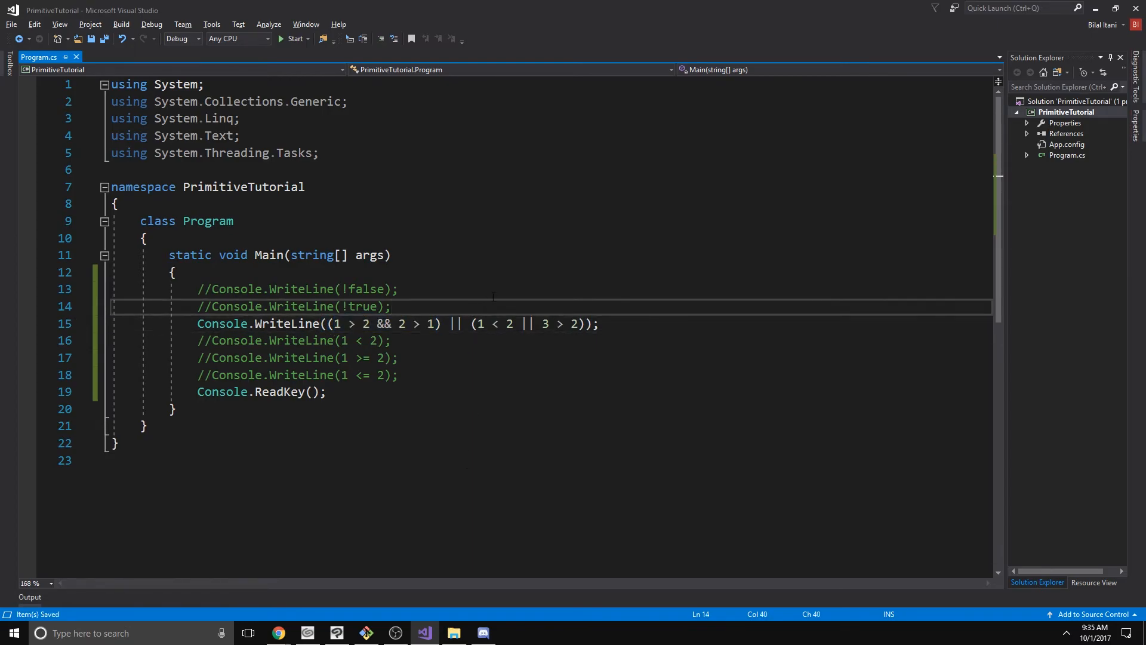
pyautogui.click(295, 39)
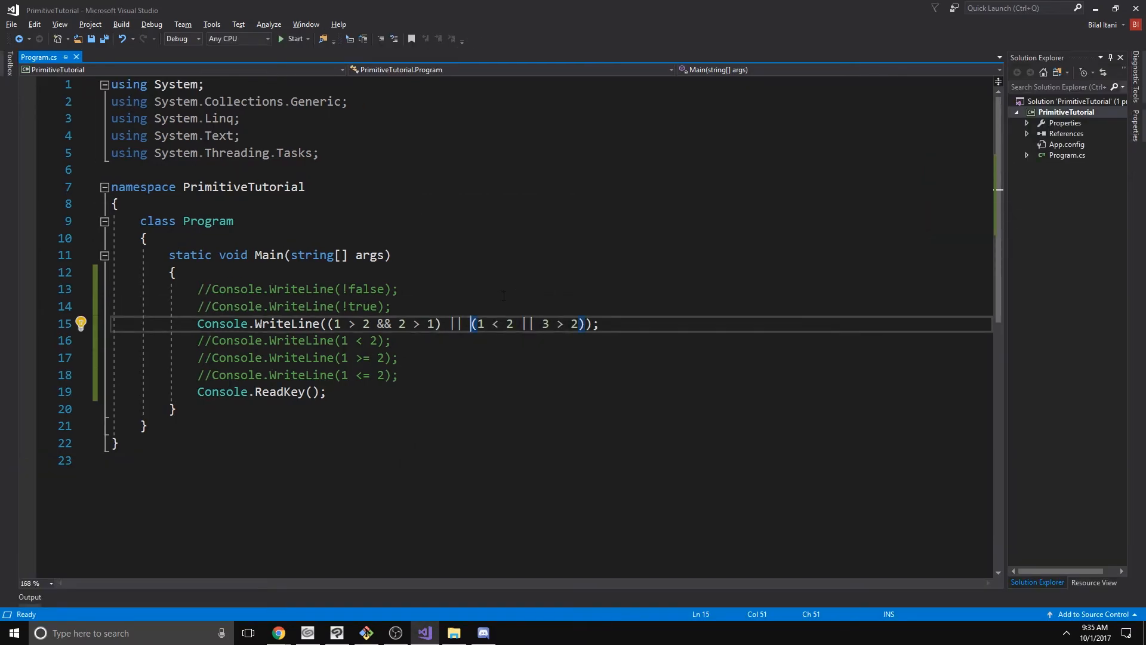
# - Insert ! so the expression ends with !(1 < 2 || 3 > 2)
pyautogui.write('!')
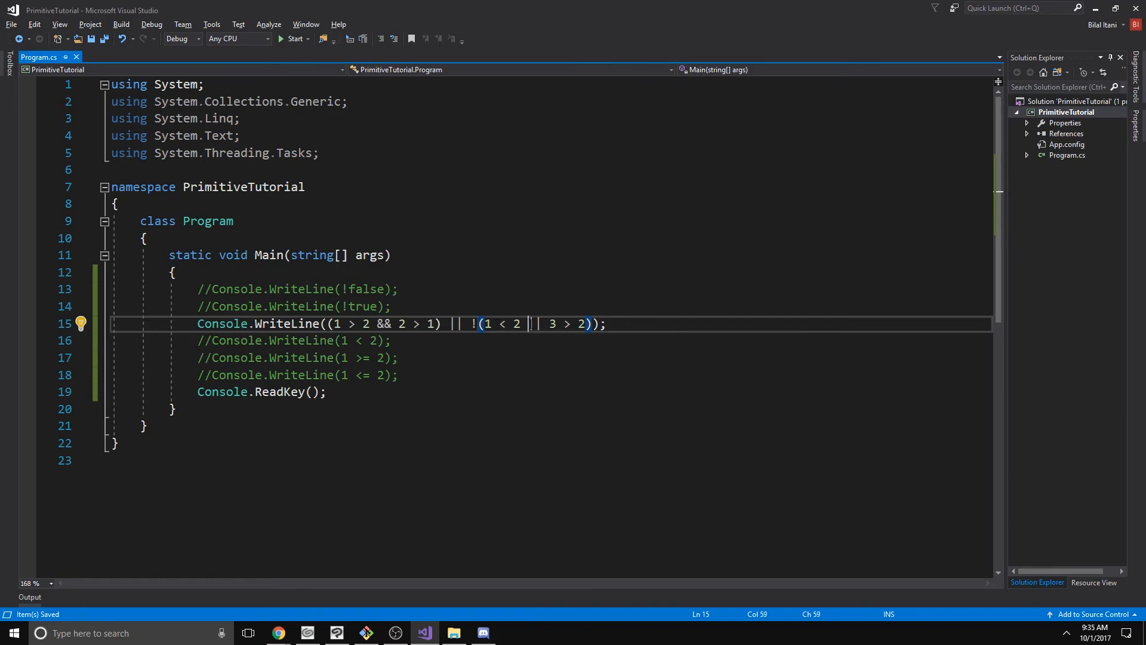
pyautogui.moveTo(533, 323)
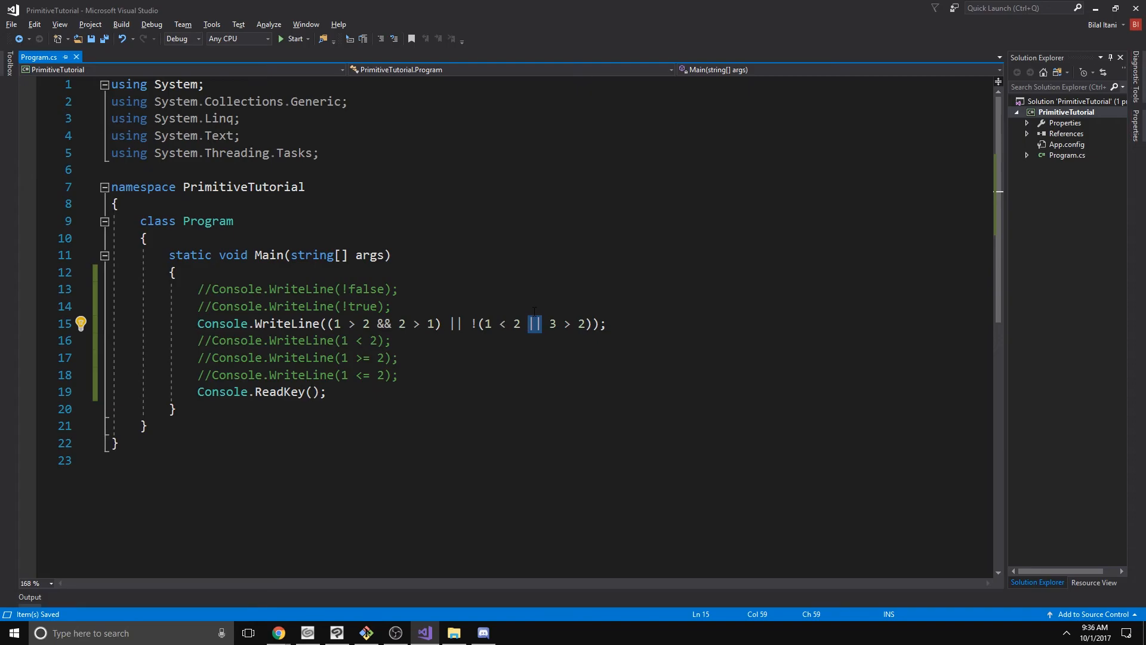
# - Run the negated expression, read False, and close the console window
pyautogui.click(294, 38)
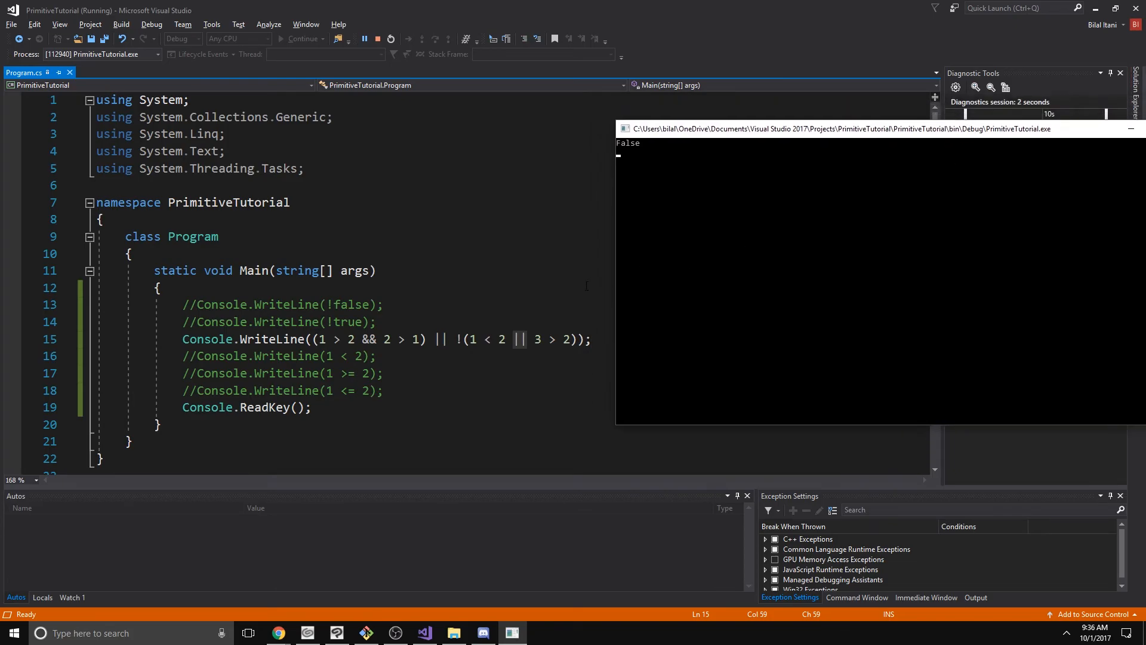
pyautogui.moveTo(536, 339)
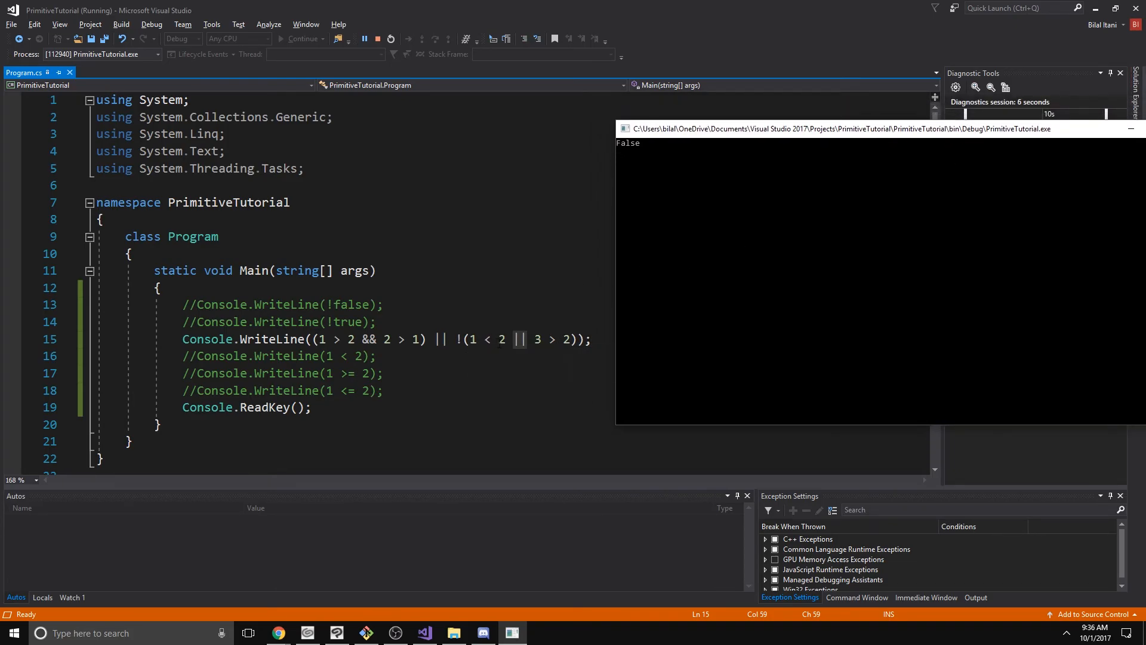
pyautogui.moveTo(373, 340)
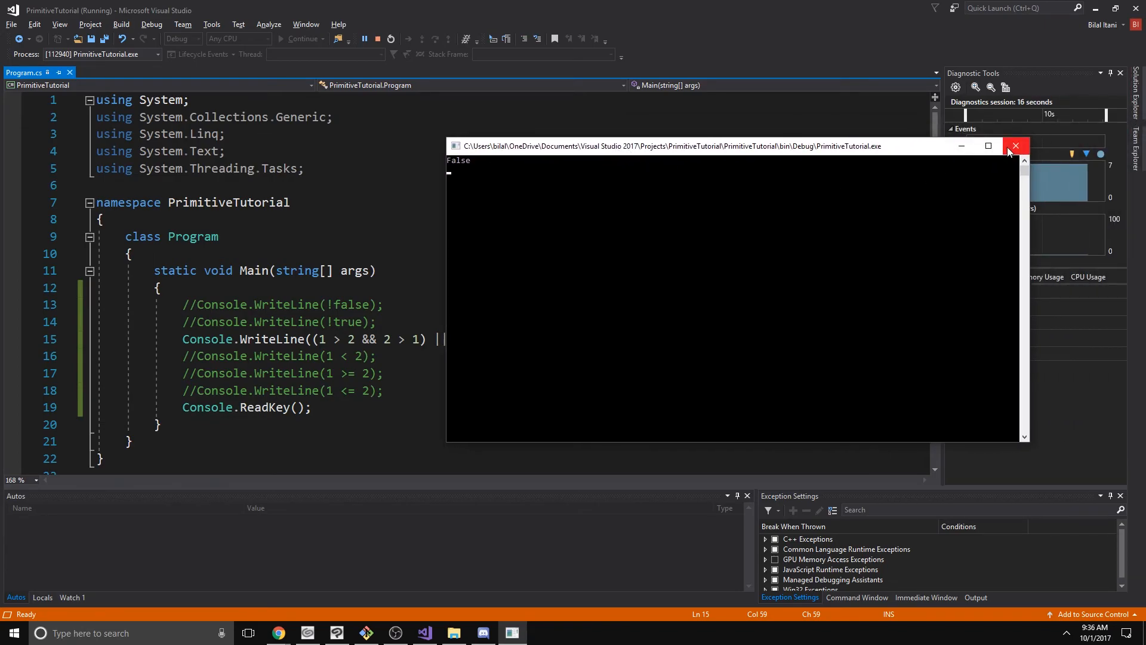
pyautogui.click(1015, 146)
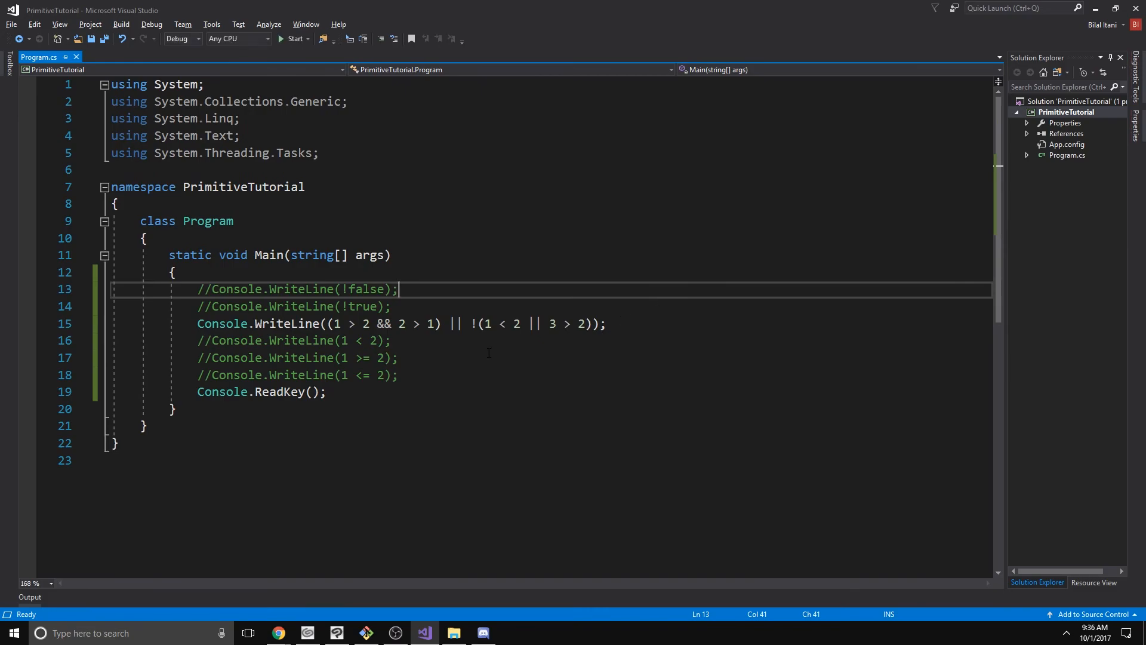